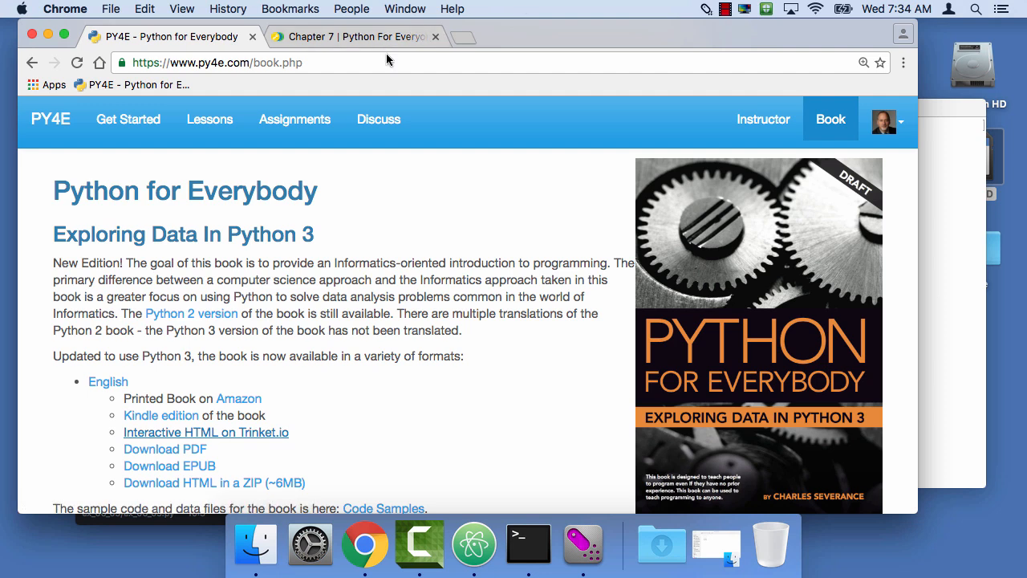
Show Chapter 7's Exercise 1 page and select the first FROM line of its sample output.
left_click(353, 37)
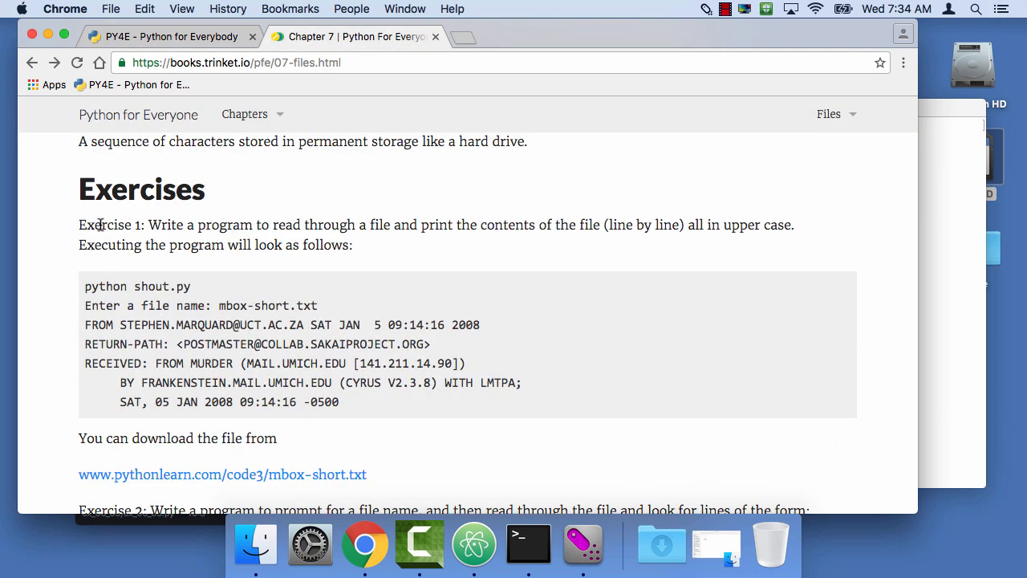
mouse_move(152, 227)
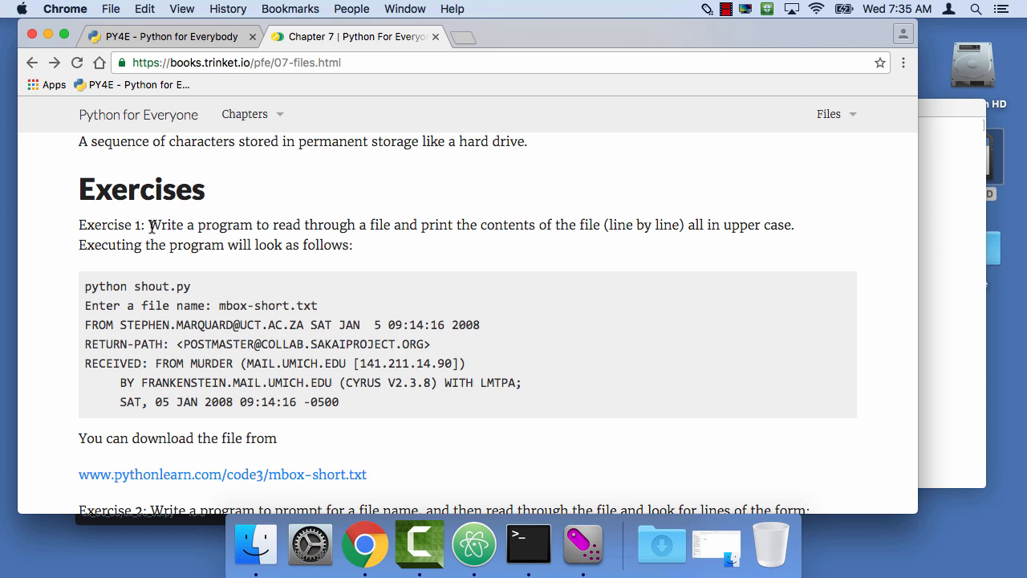
mouse_move(149, 292)
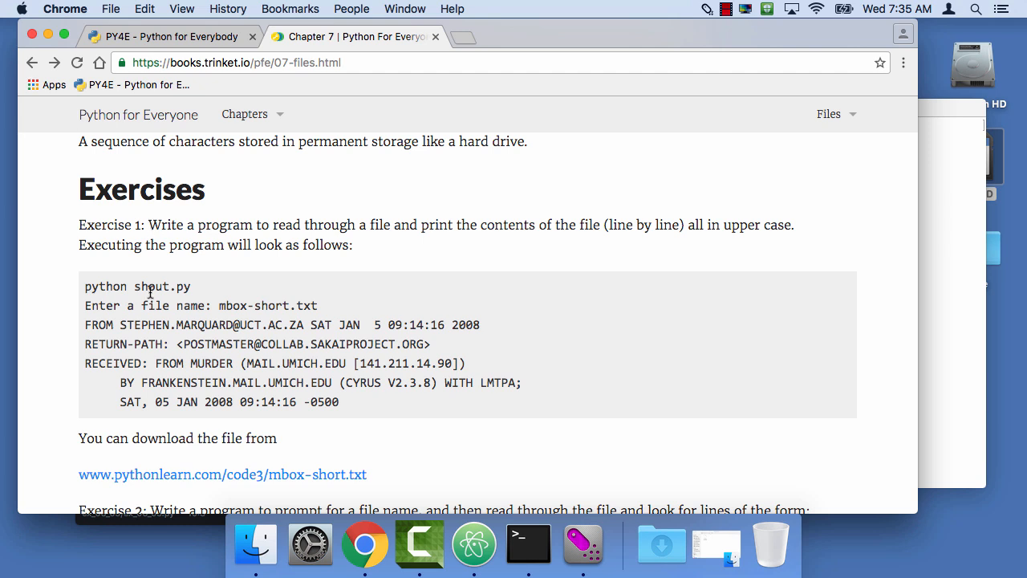
left_click_drag(85, 324, 486, 324)
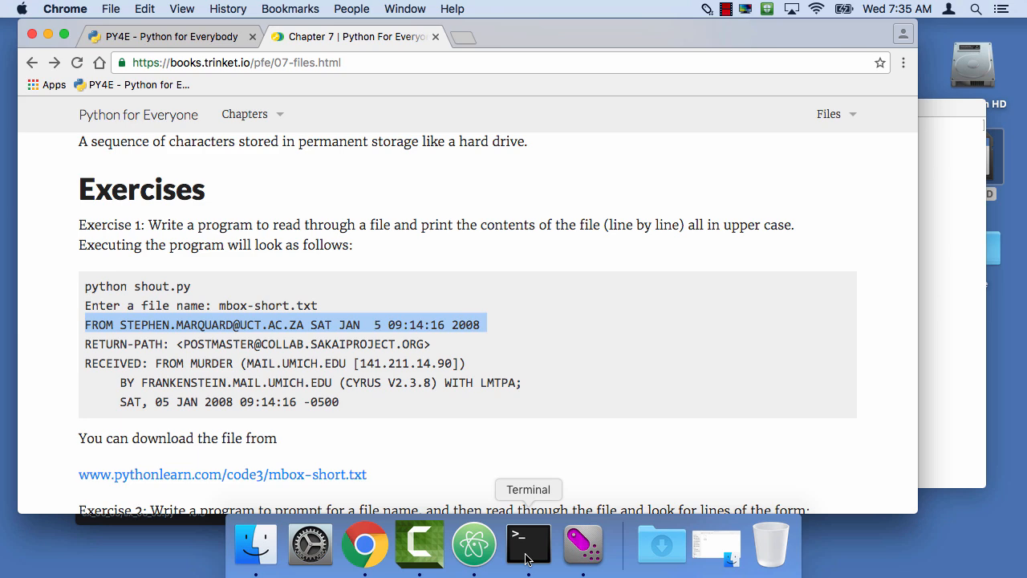
left_click(473, 544)
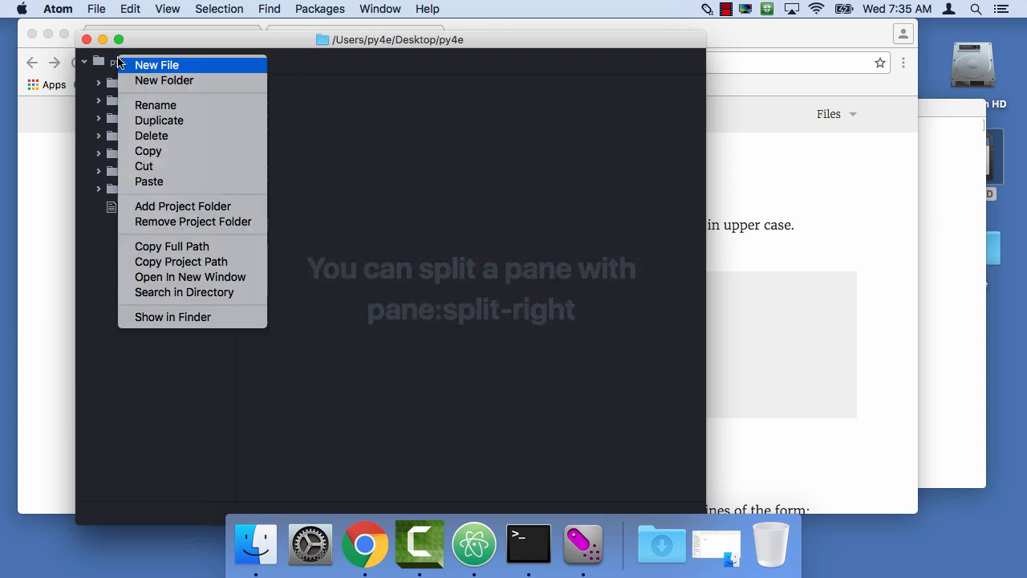
Create a new project folder named ex_07_01.
left_click(164, 80)
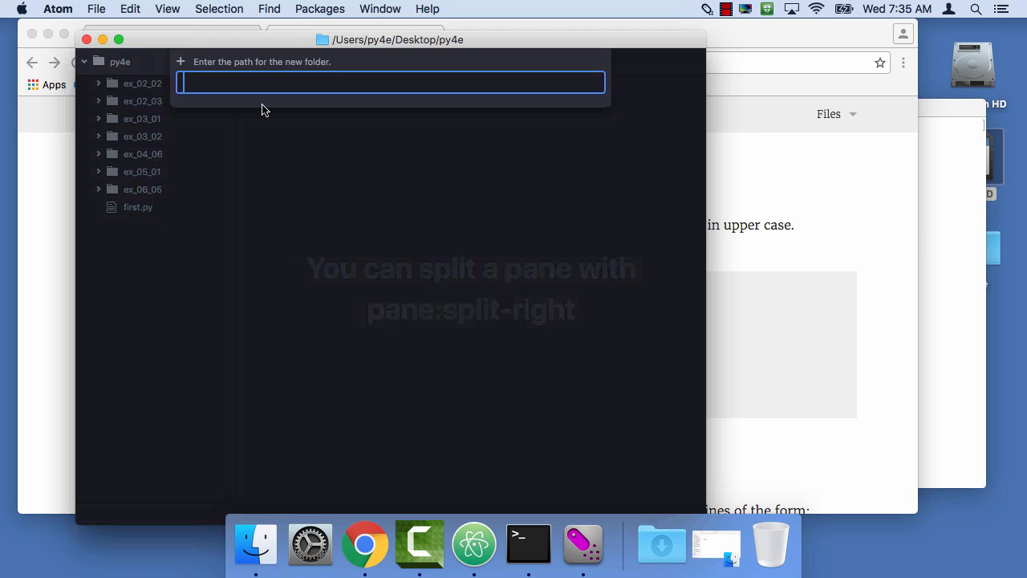
type("ex_07_01")
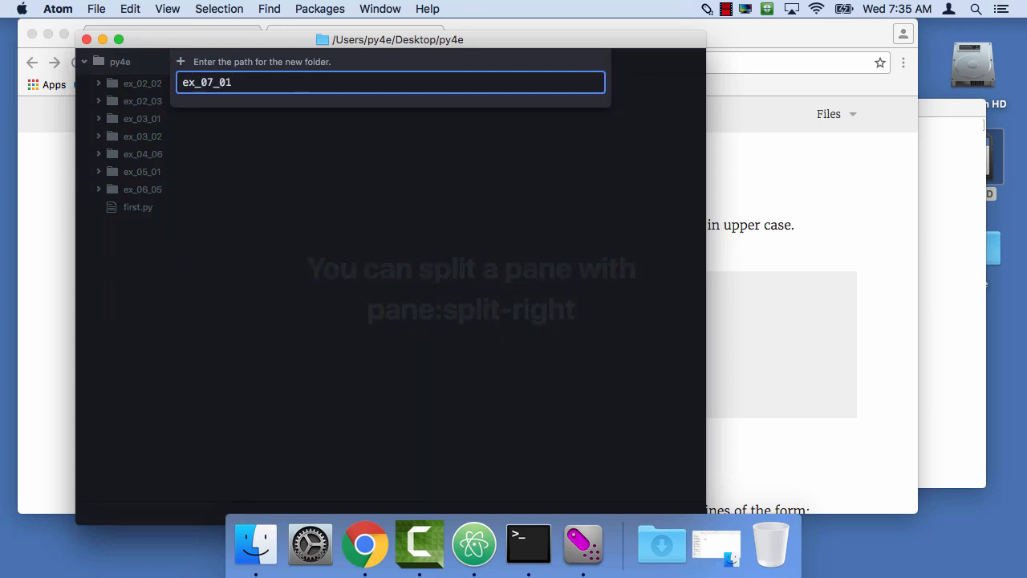
key("Return")
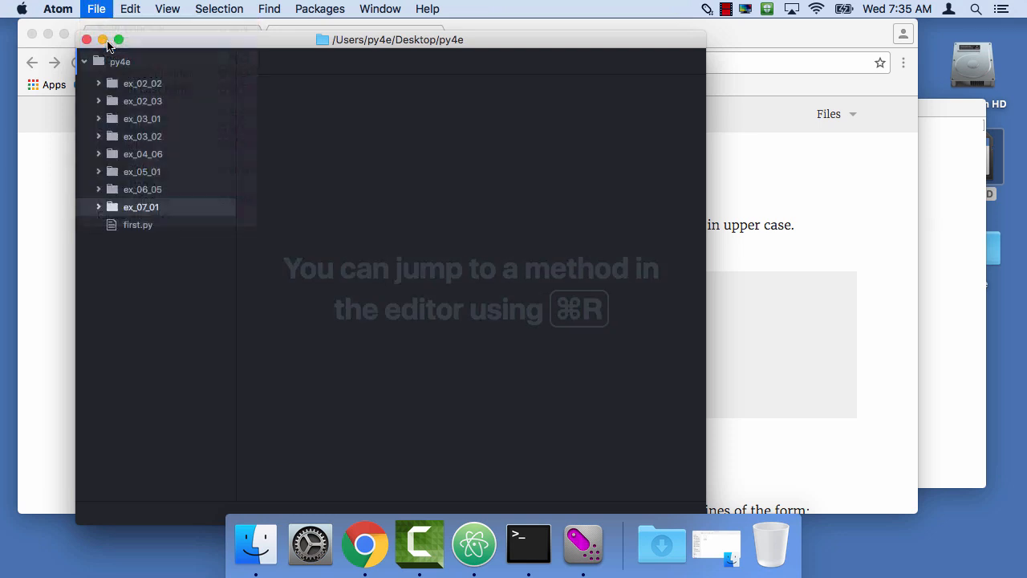
Save a new untitled file as ex_07_01.py inside ex_07_01 and expand the folder.
left_click(96, 9)
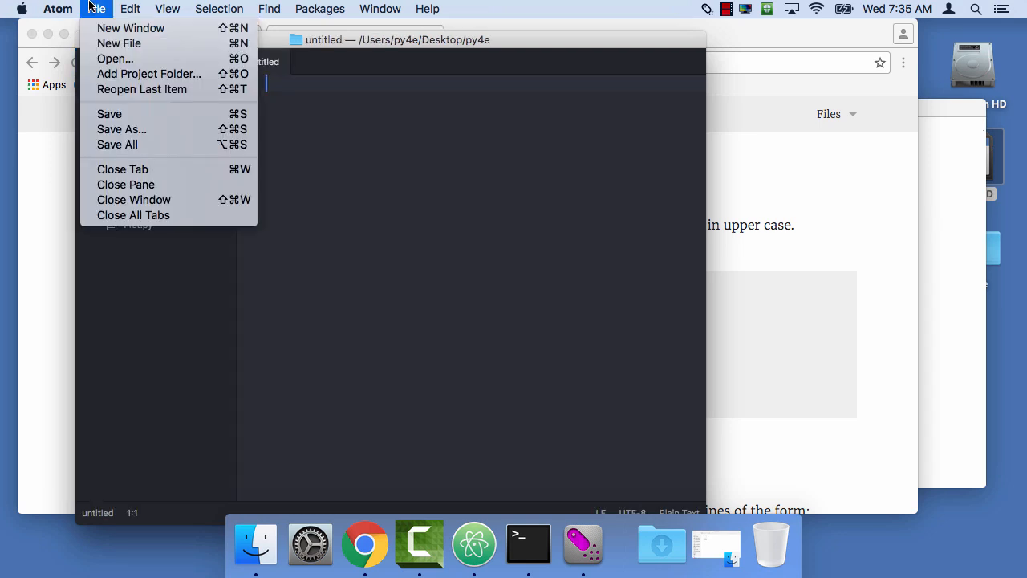
left_click(121, 129)
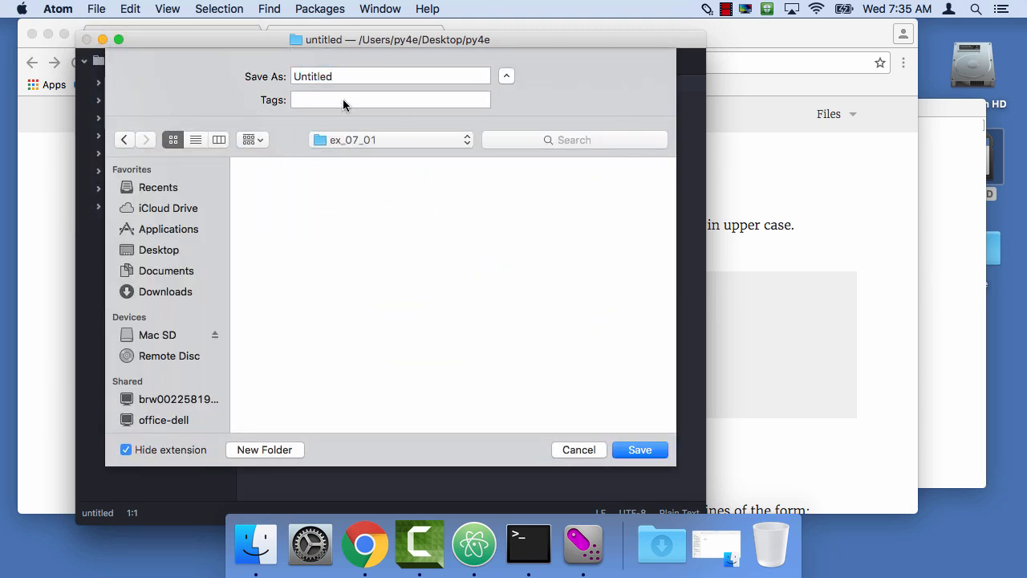
type("e")
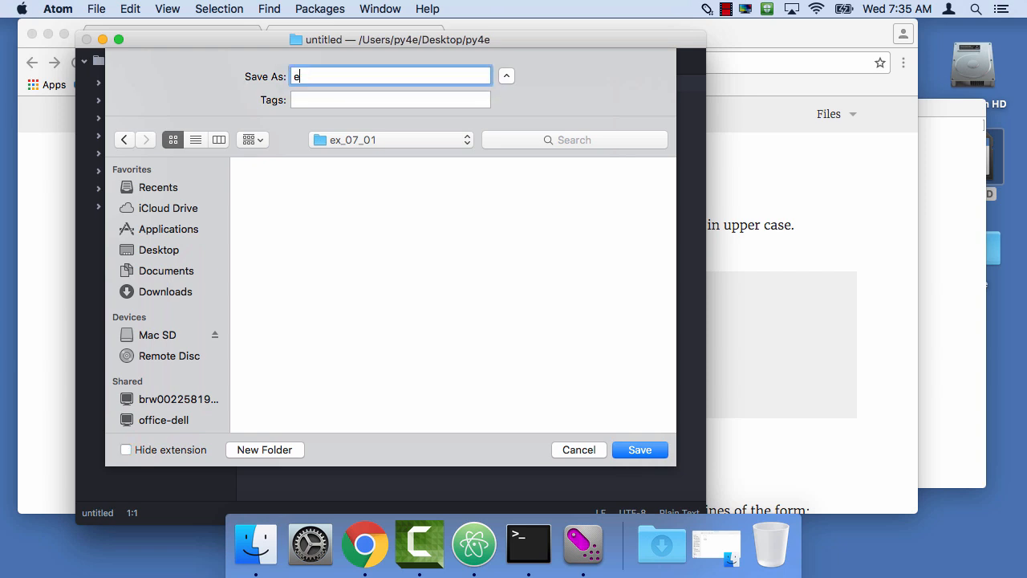
type("x_07")
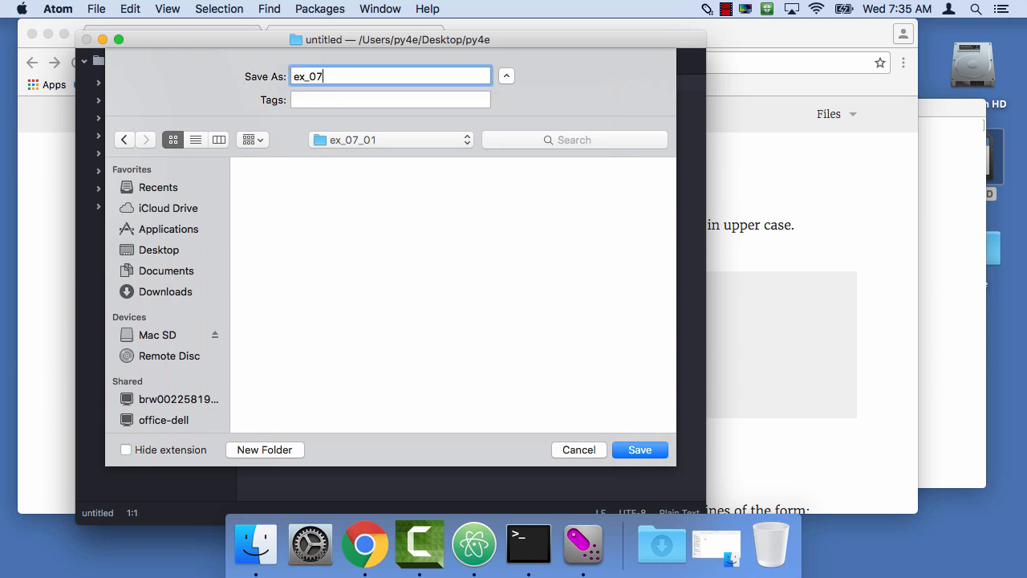
type("_01.py")
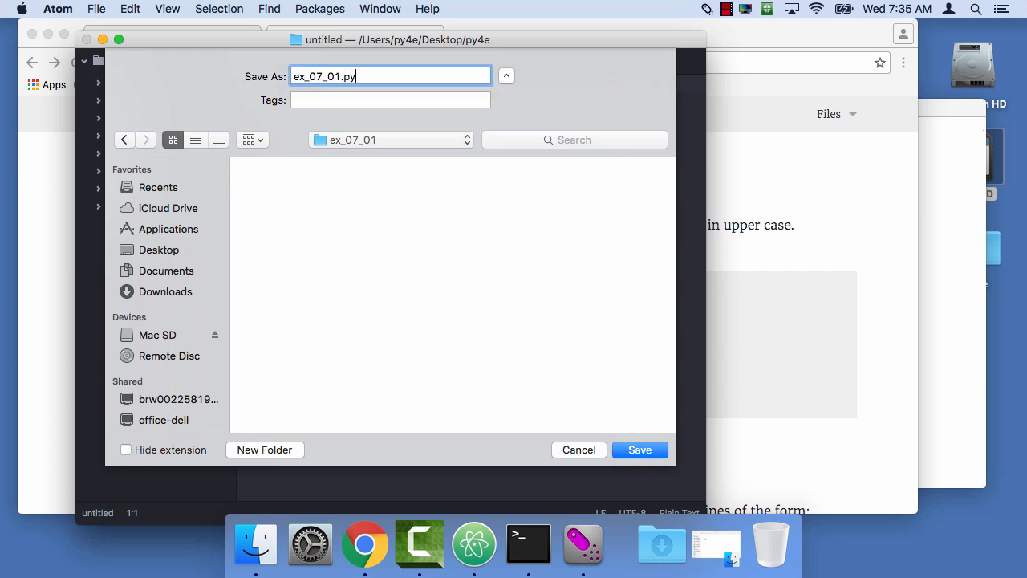
left_click(640, 450)
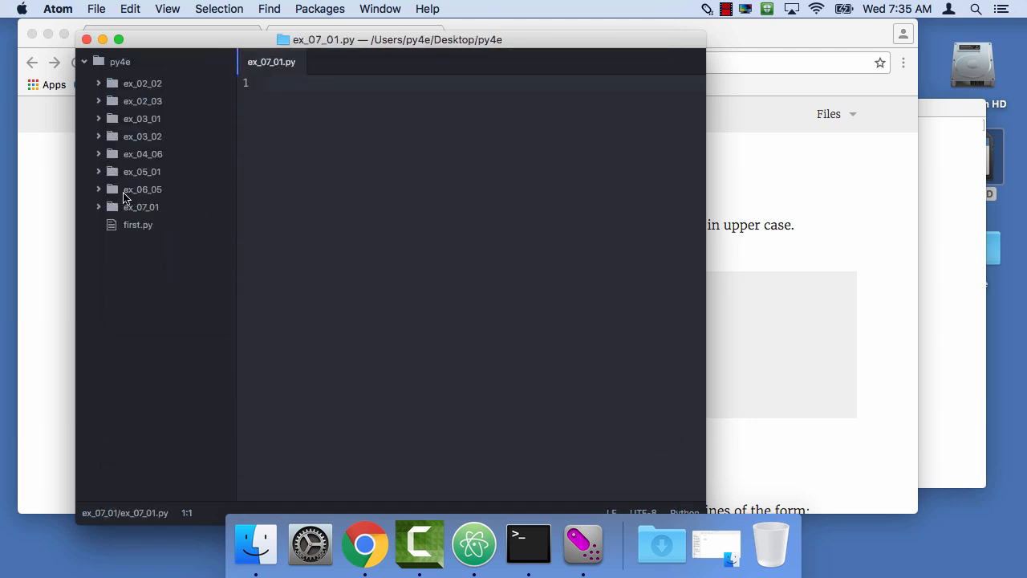
left_click(141, 207)
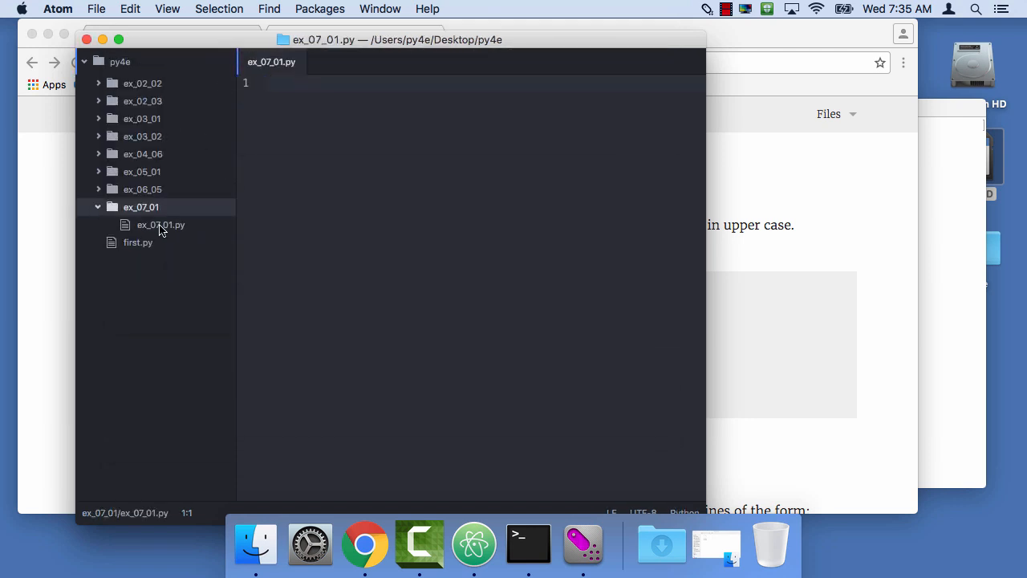
mouse_move(528, 543)
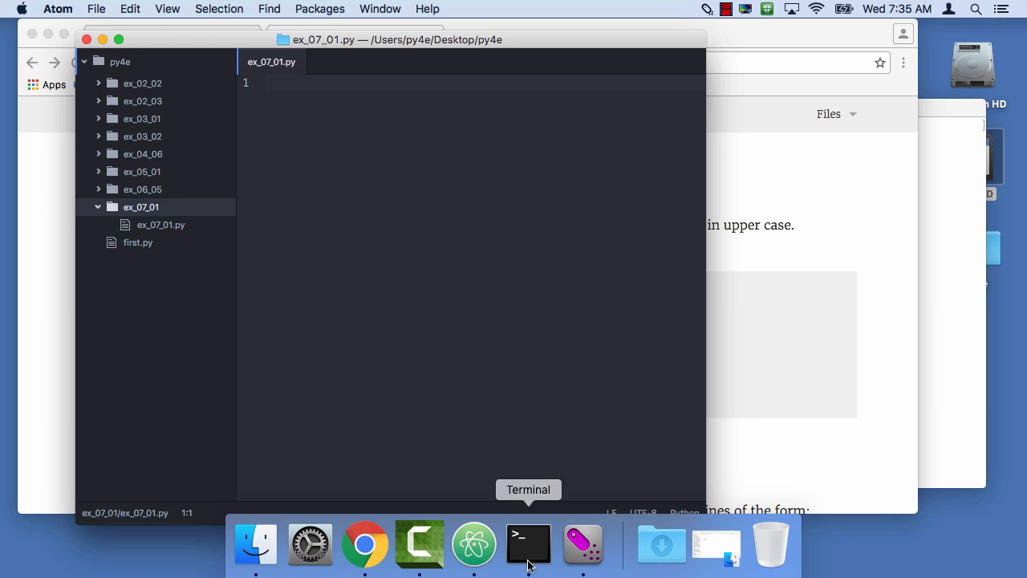
Bring Terminal forward and move its window beside the editor.
left_click(528, 544)
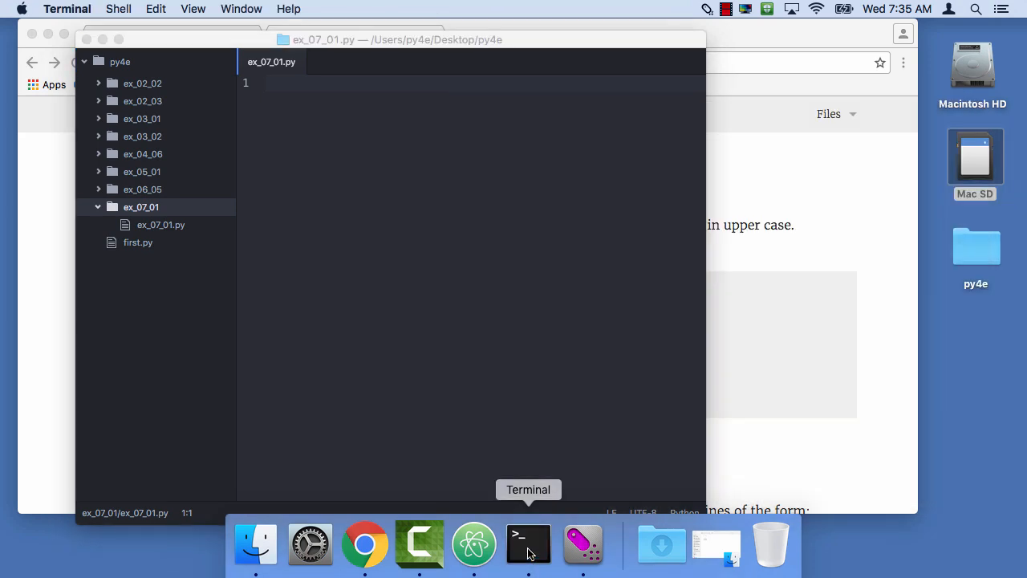
left_click(528, 544)
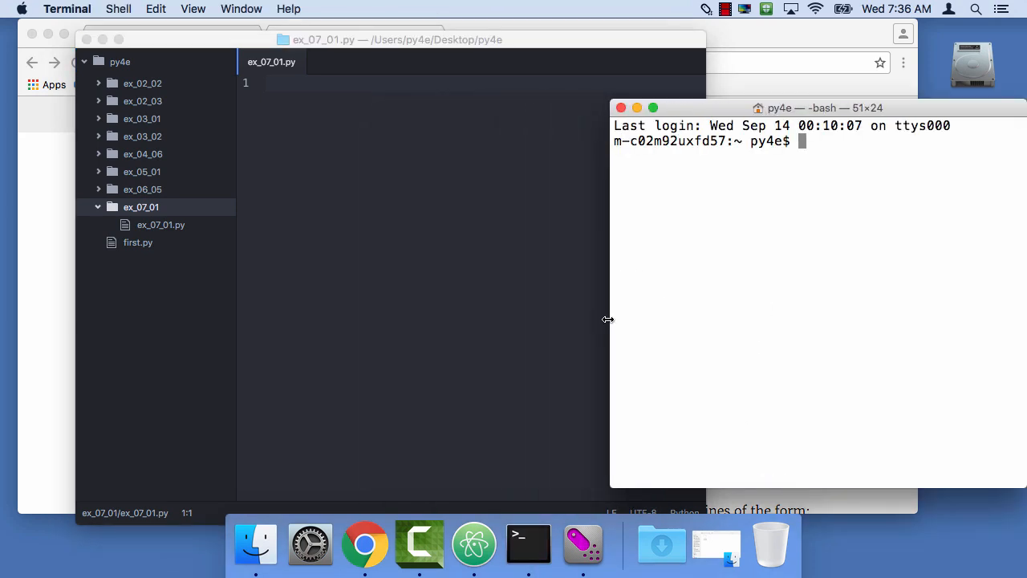
left_click_drag(821, 108, 756, 113)
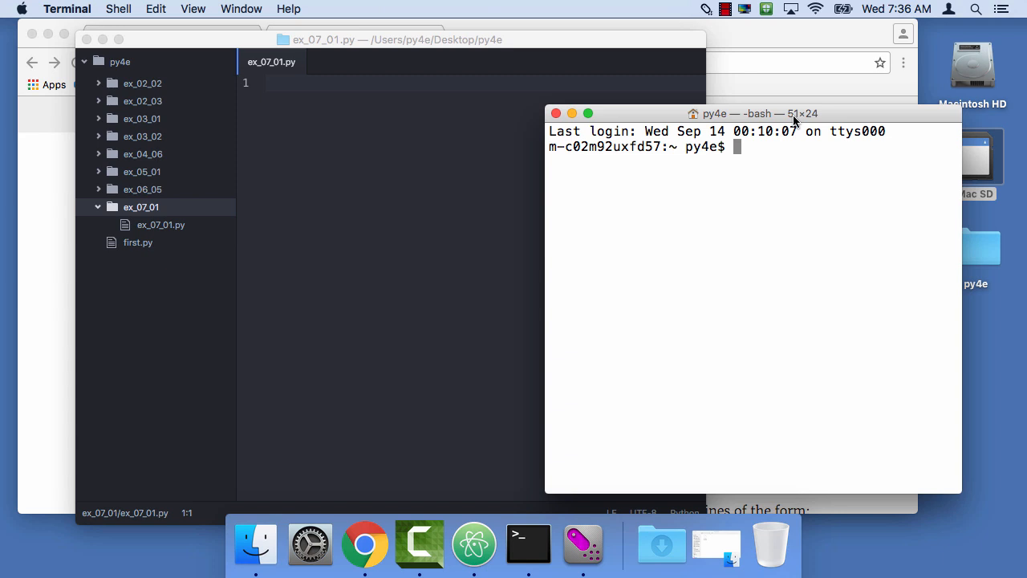
cd into Desktop/py4e/ex_07_01, check pwd, and run python3 ex_07_01.py.
type("cd Desktop/")
type("cd ex_07_01/")
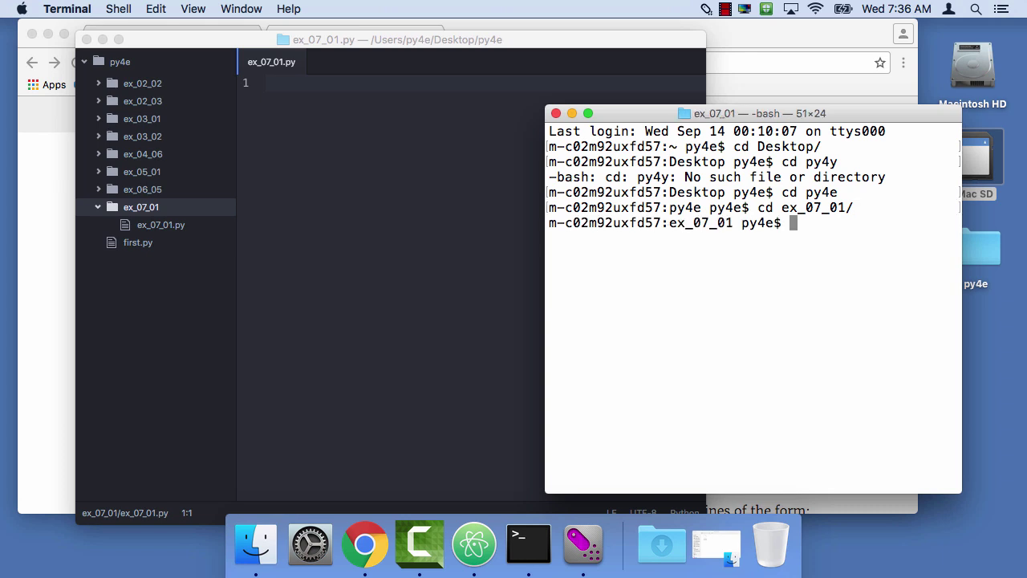
type("pwd")
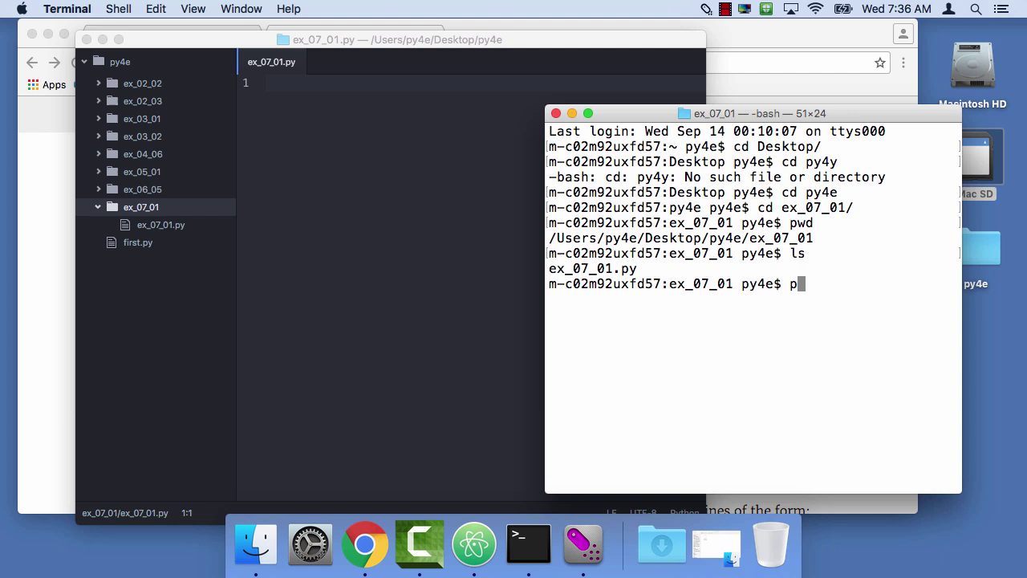
type("pyt")
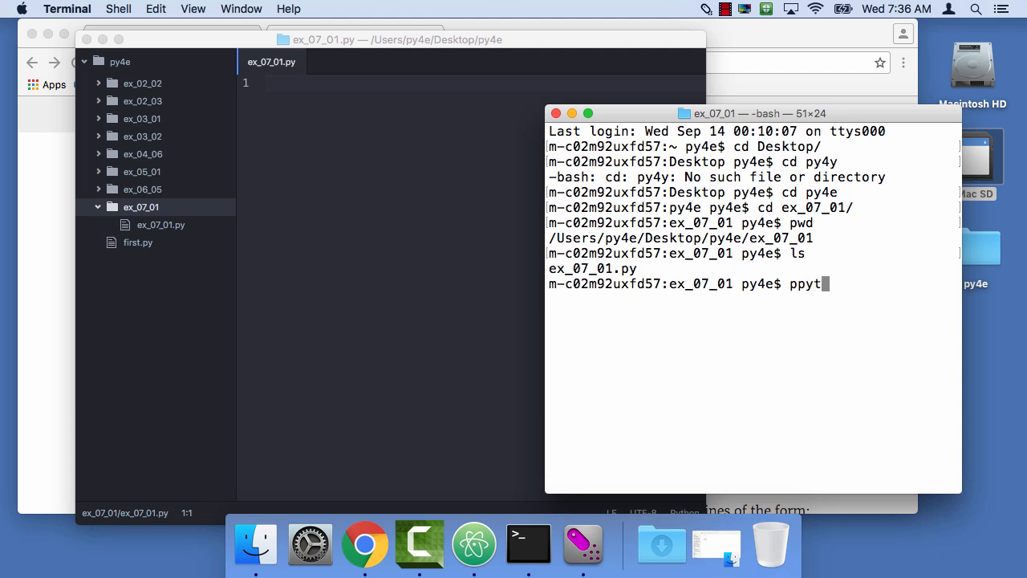
type("hon3")
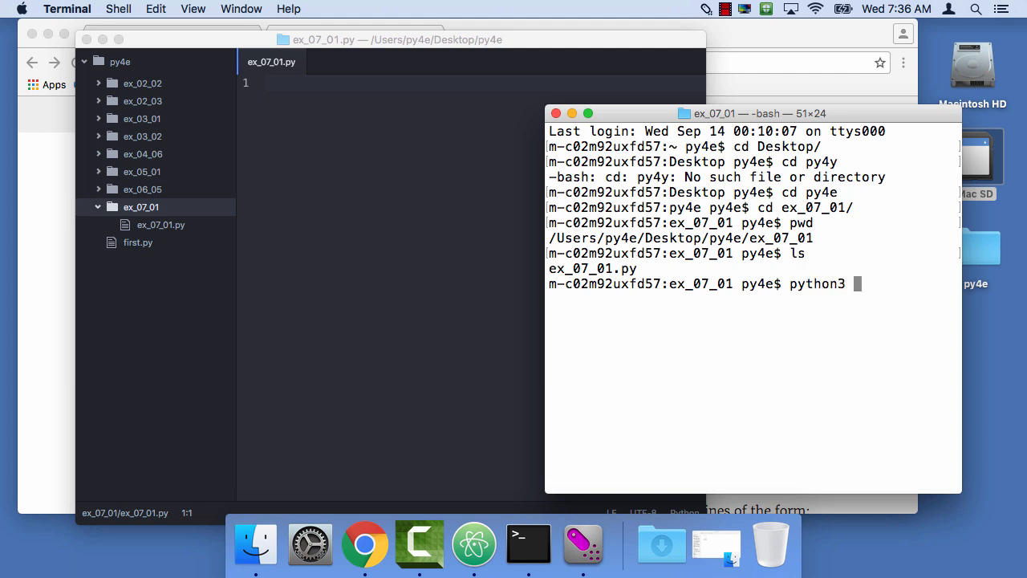
type("ex_07_01.py")
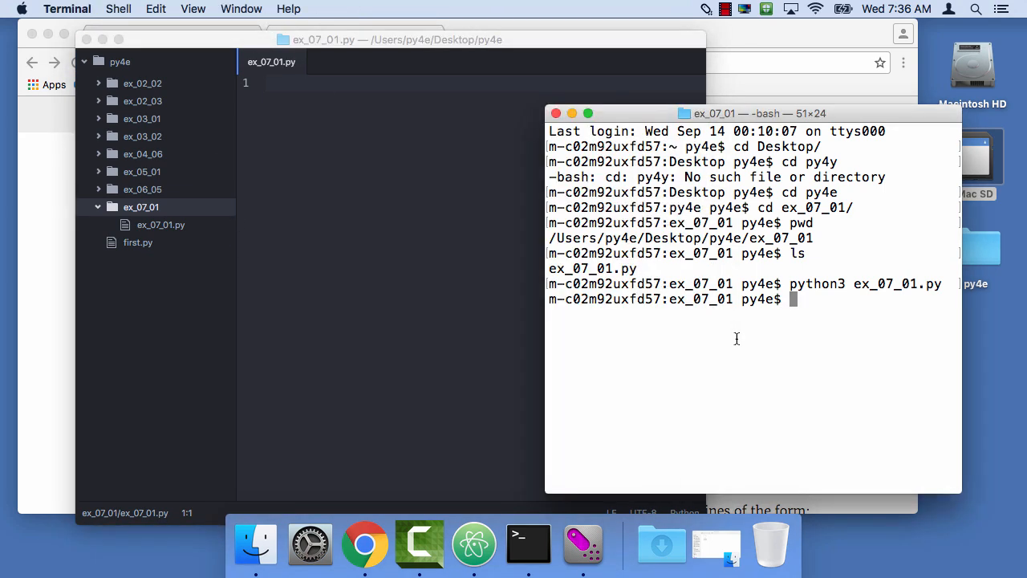
mouse_move(731, 339)
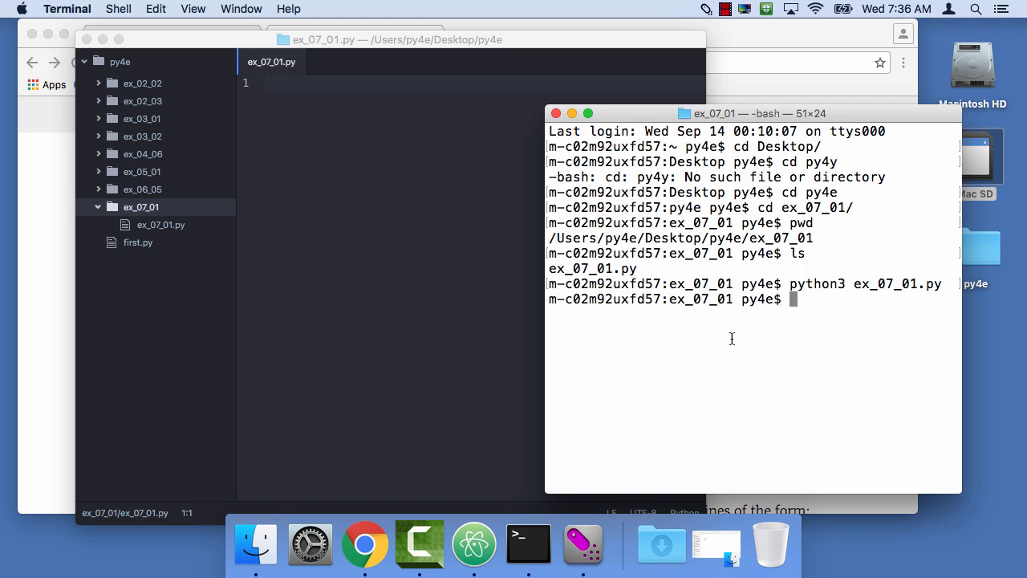
mouse_move(659, 341)
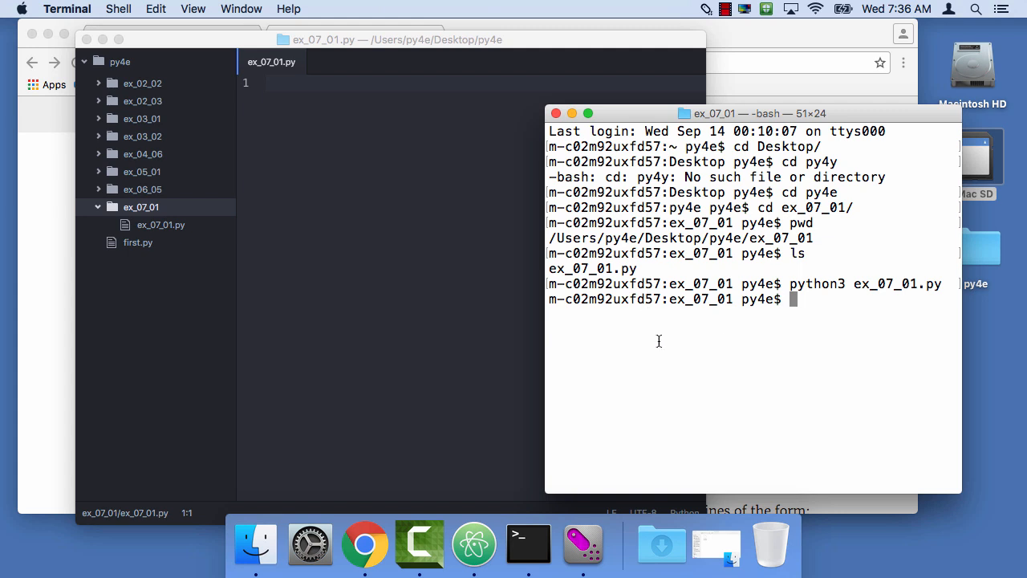
mouse_move(56, 225)
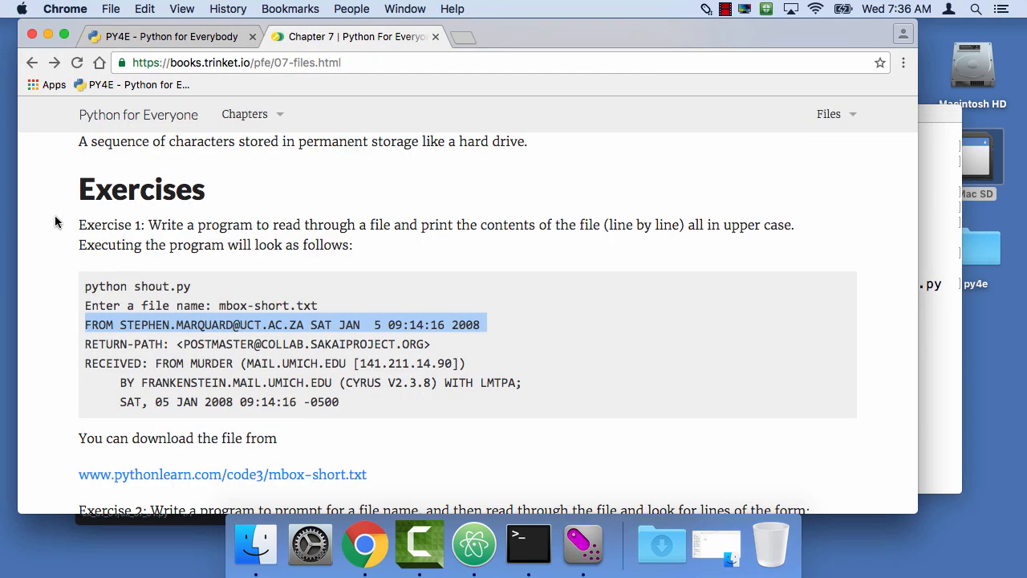
mouse_move(171, 475)
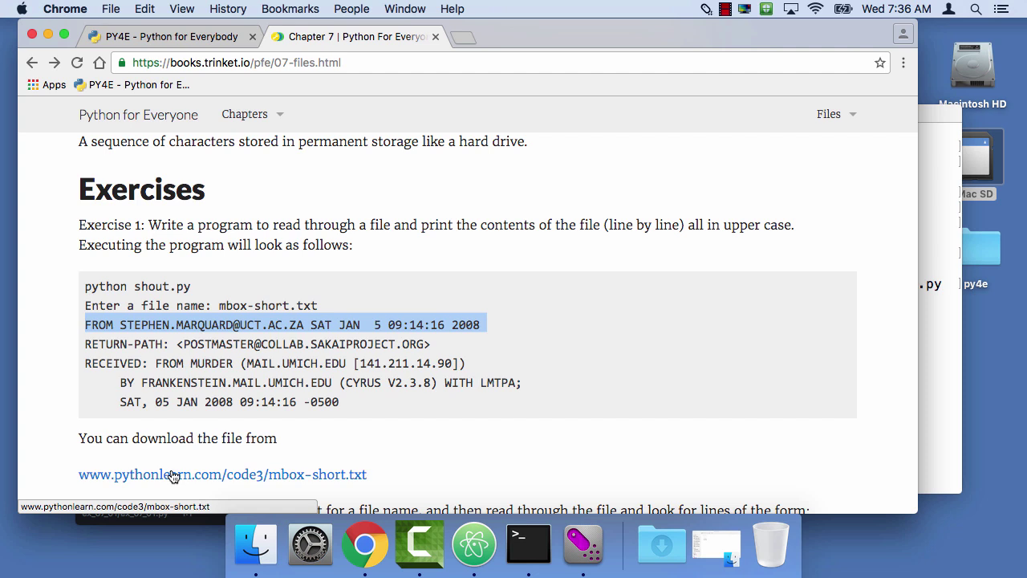
mouse_move(141, 480)
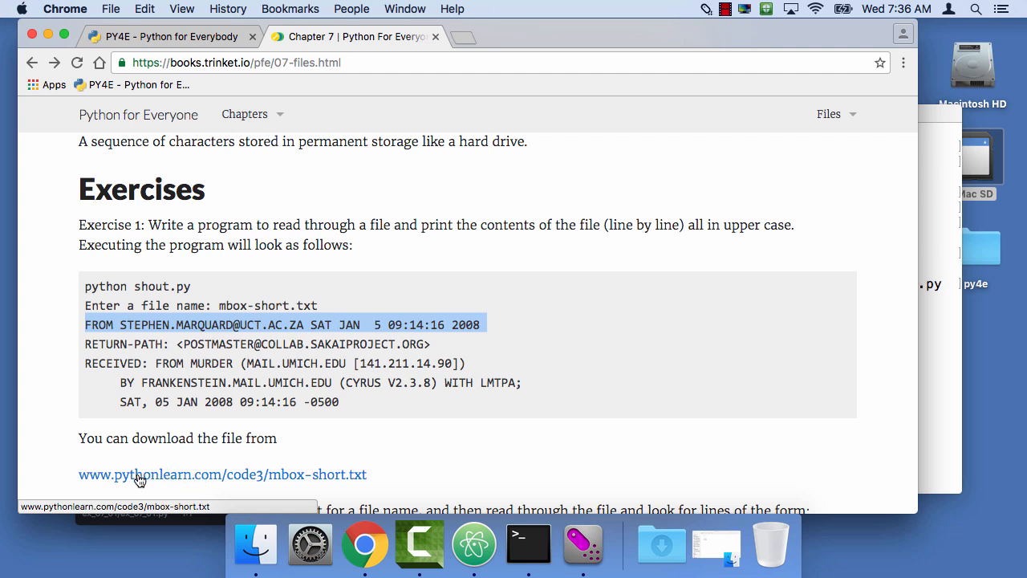
mouse_move(230, 481)
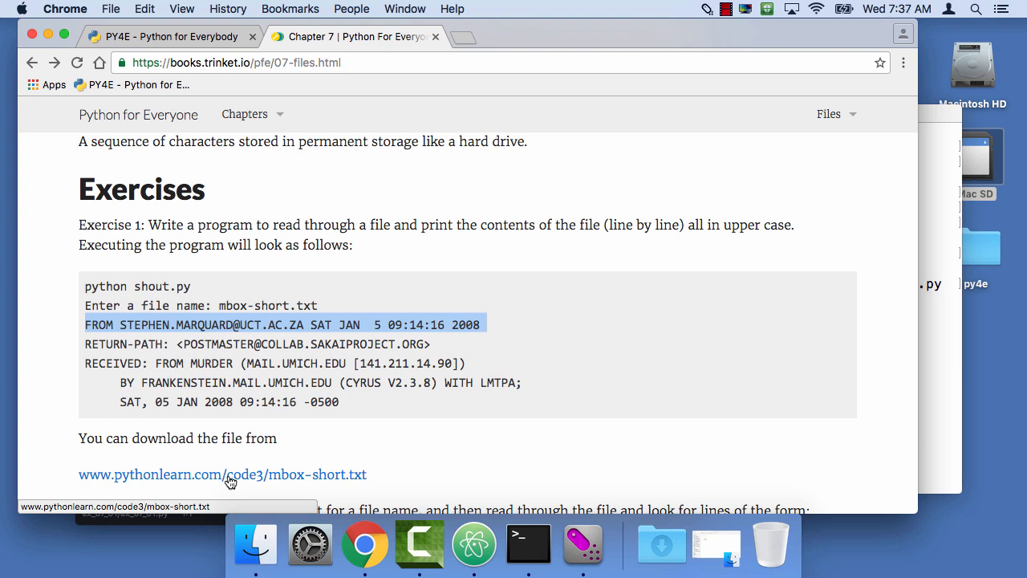
right_click(231, 474)
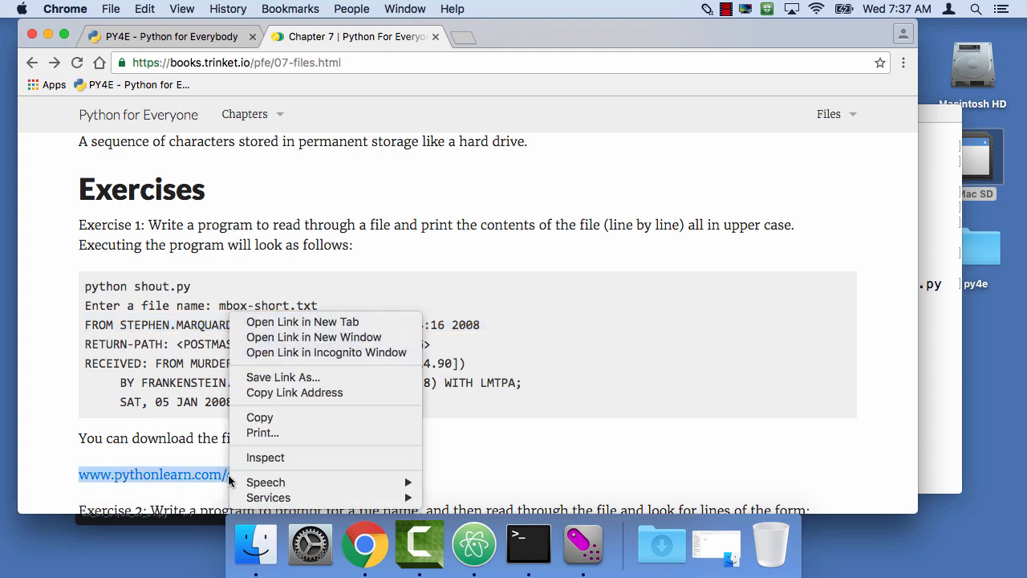
mouse_move(302, 322)
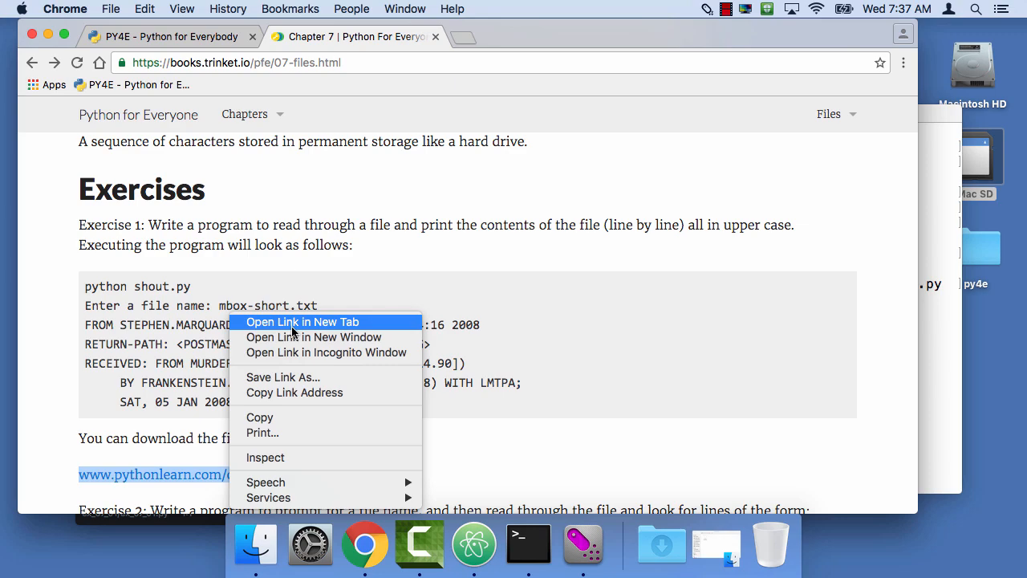
left_click(303, 321)
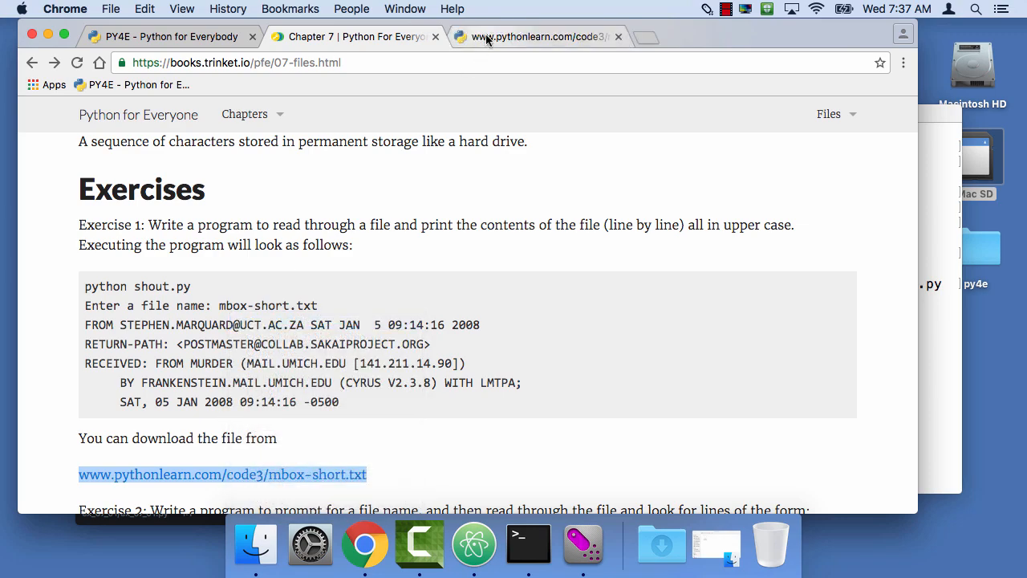
Switch to the mbox-short.txt tab and scroll through its raw email text.
left_click(545, 37)
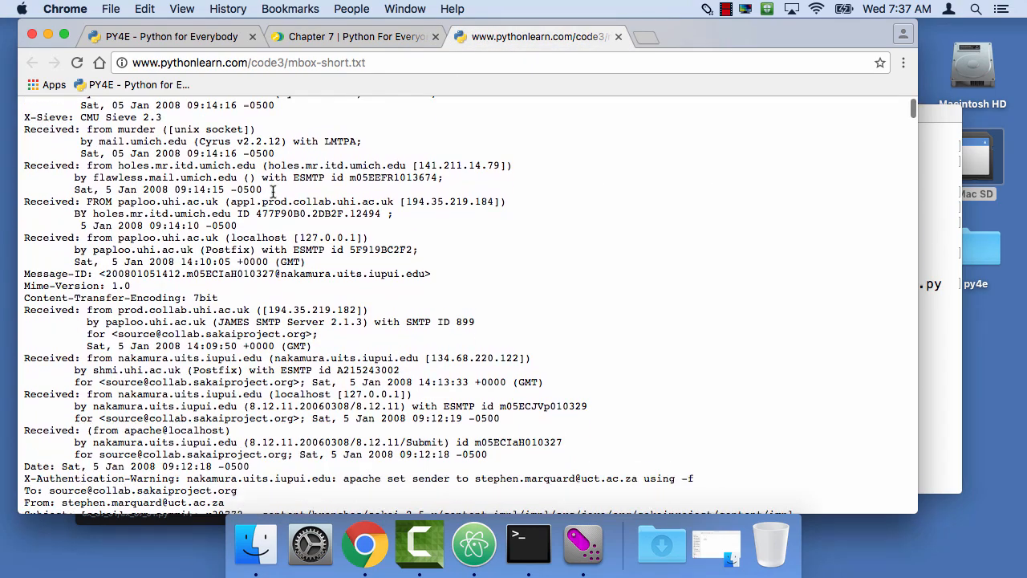
scroll("down", 3)
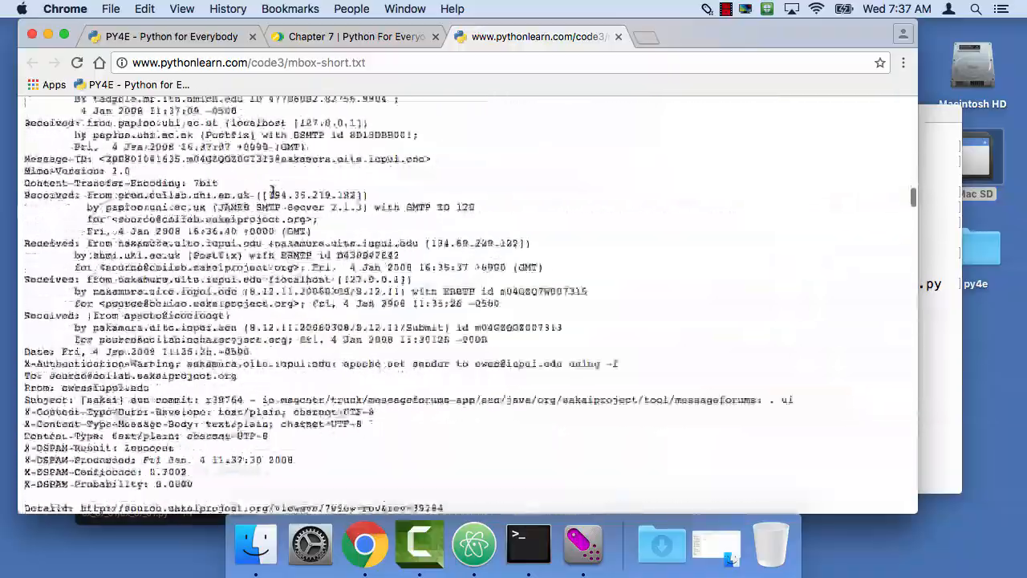
scroll("down", 3)
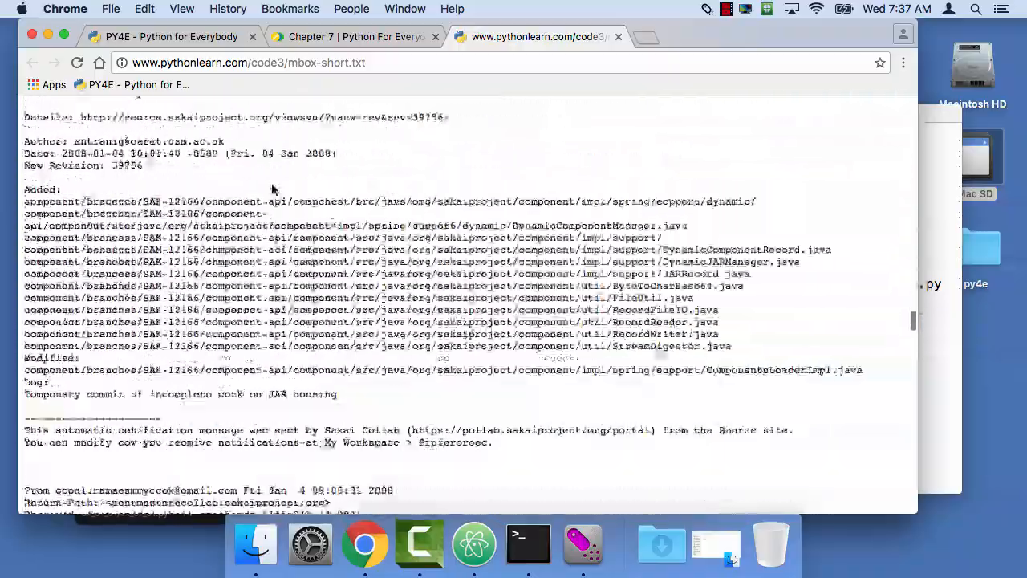
scroll("down", 3)
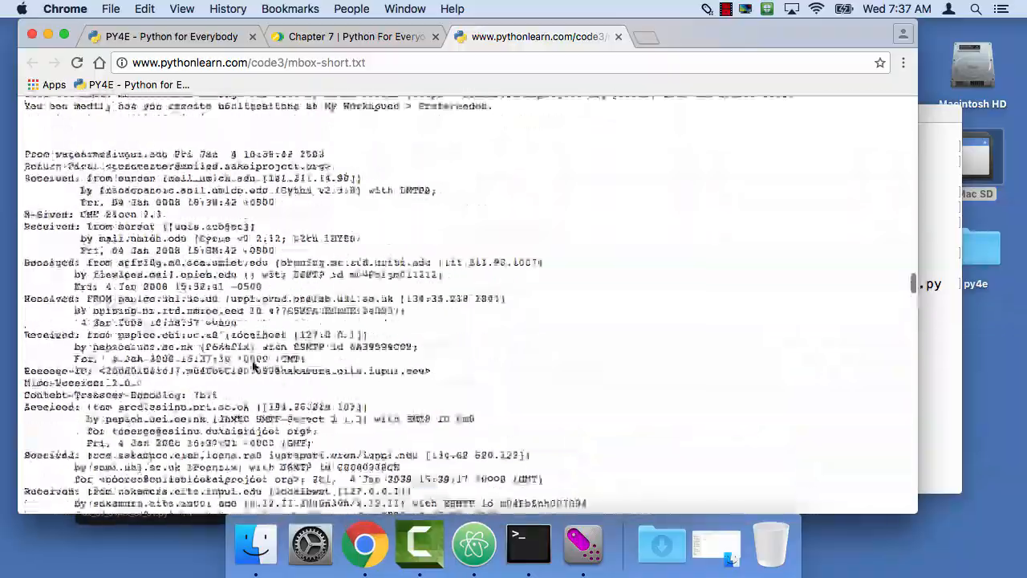
scroll("down", 3)
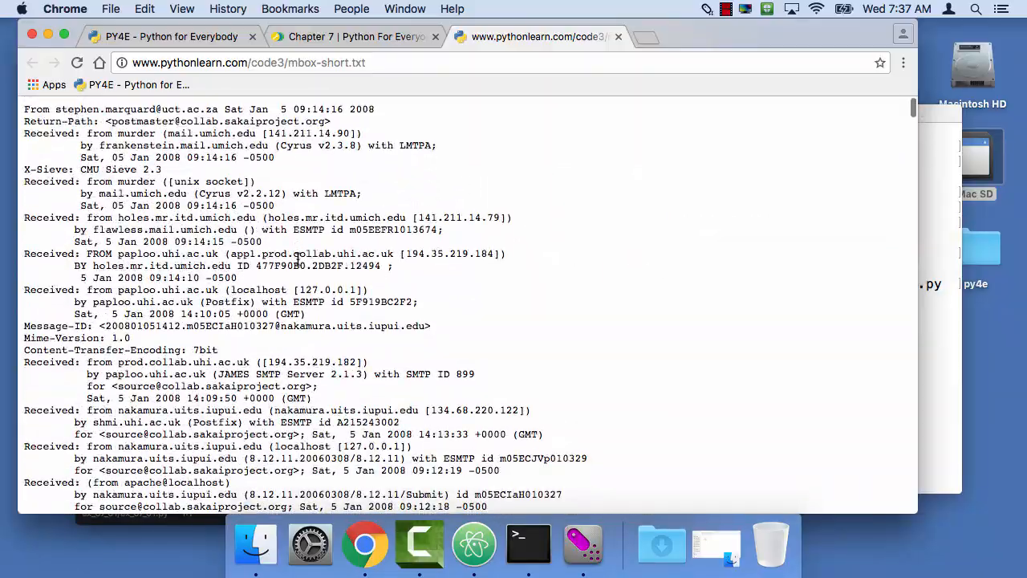
mouse_move(528, 543)
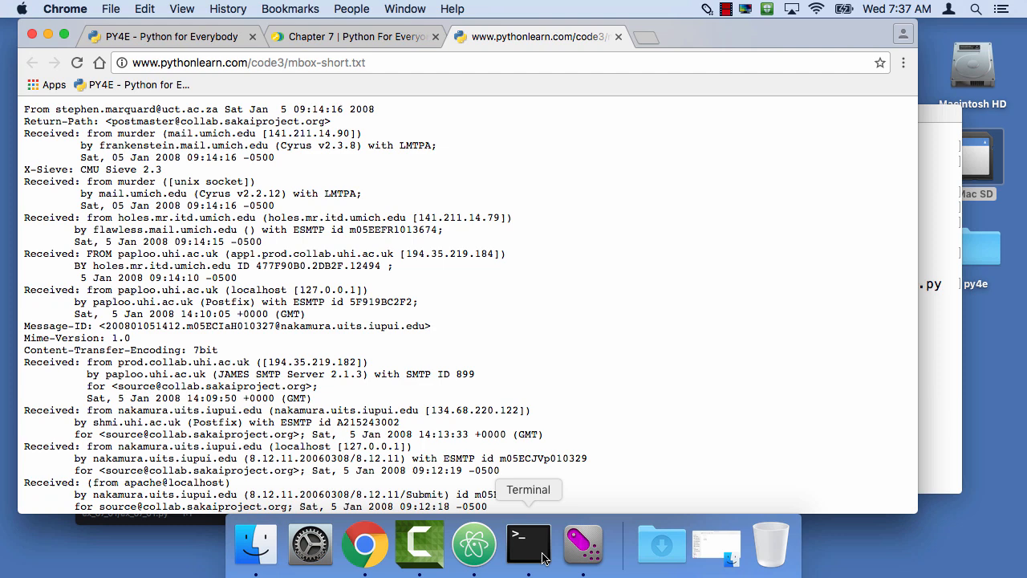
Run pwd to confirm /Users/py4e/Desktop/py4e/ex_07_01, then return to Chrome.
left_click(526, 544)
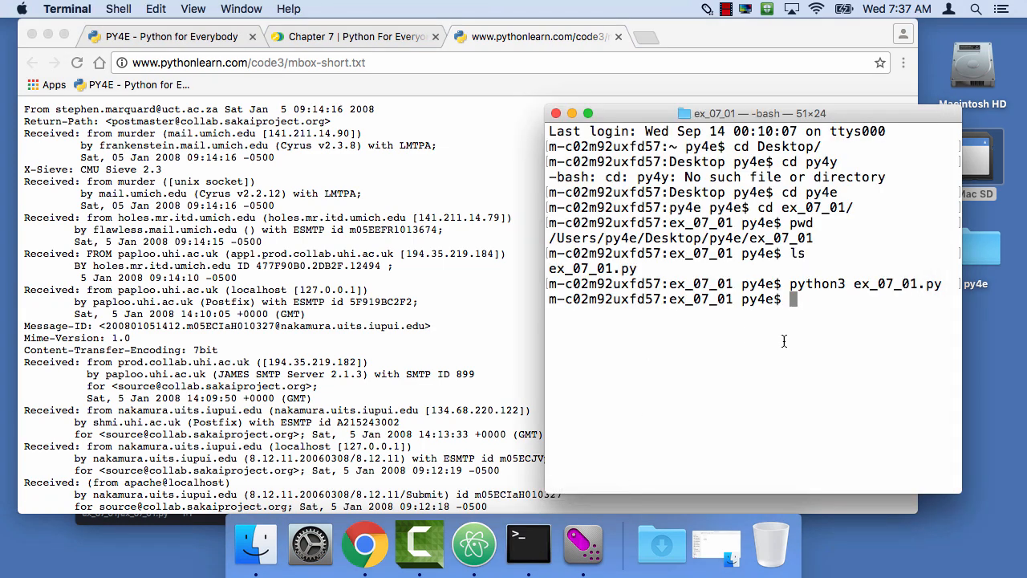
type("pwd")
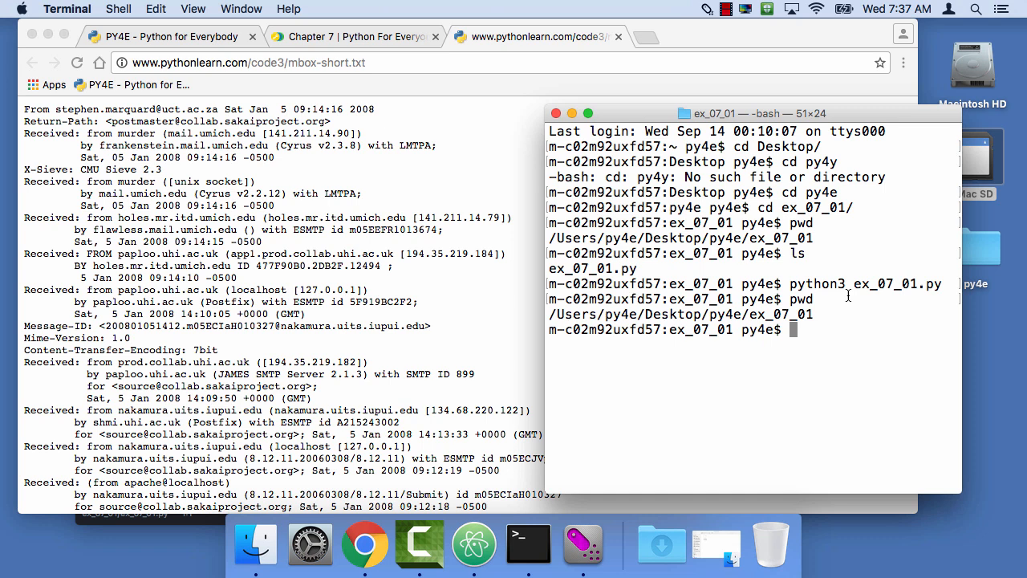
mouse_move(473, 544)
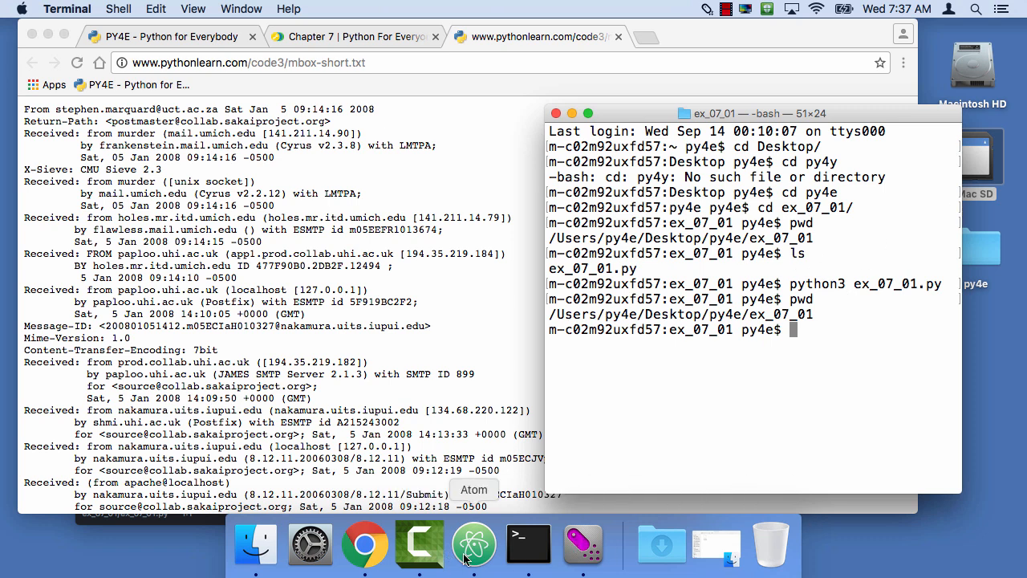
left_click(473, 544)
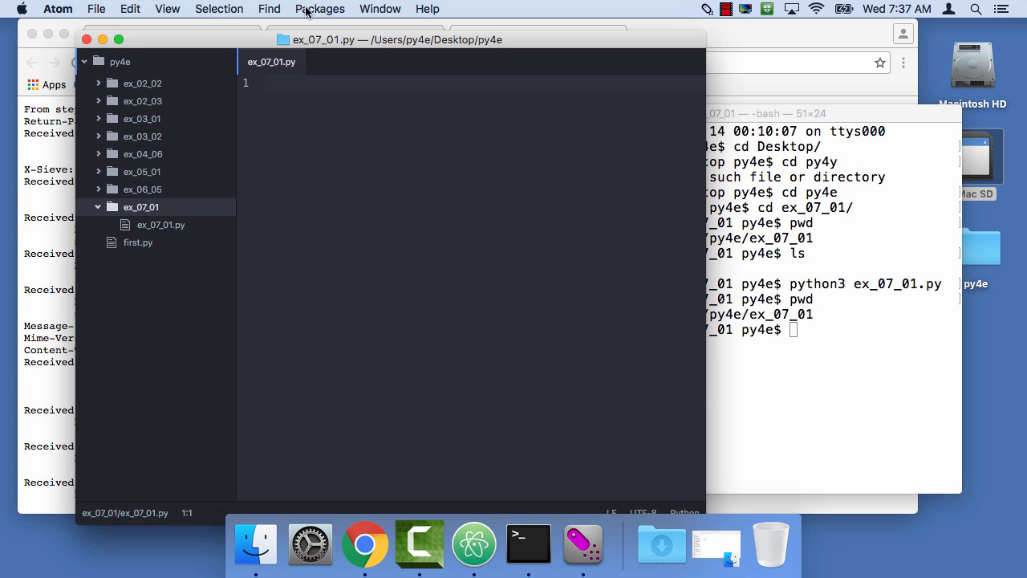
mouse_move(383, 73)
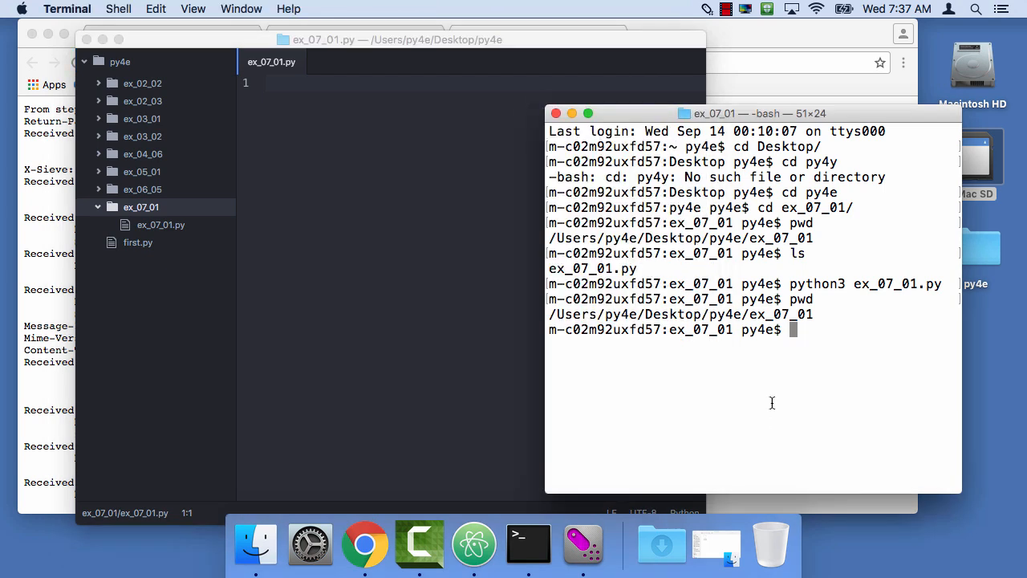
double_click(681, 313)
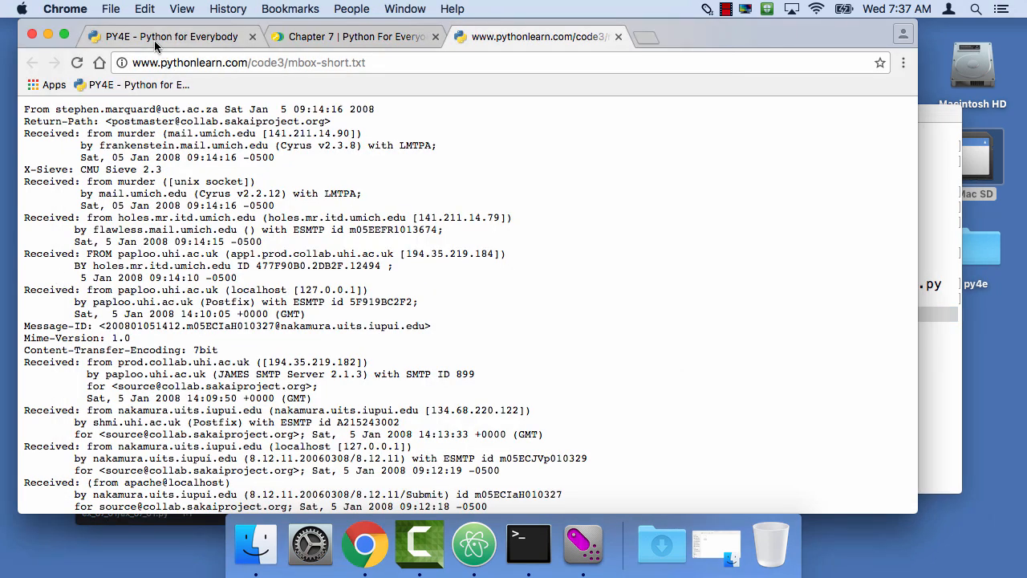
Save the mbox-short.txt page with Save Page As into py4e/ex_07_01.
double_click(354, 63)
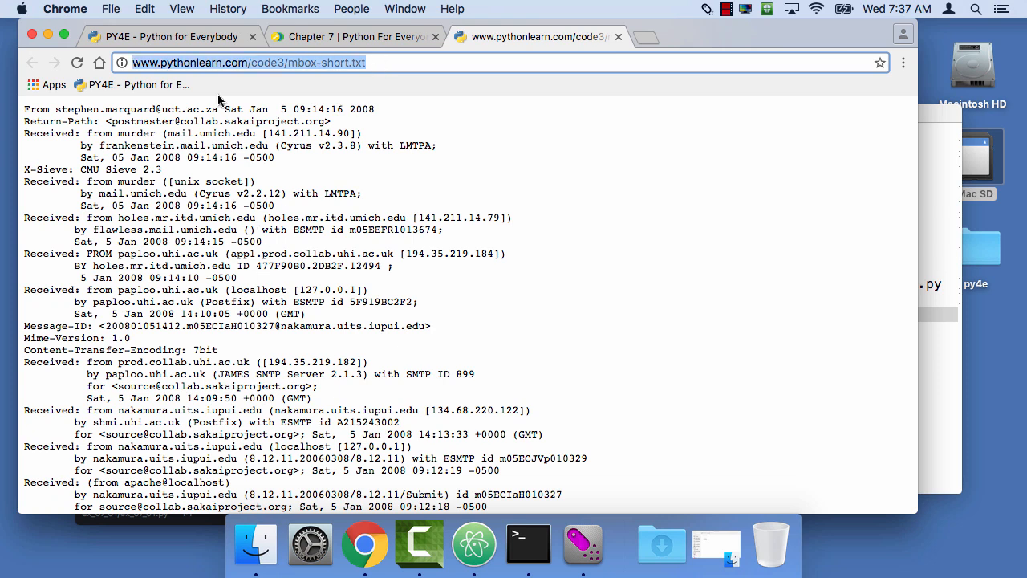
left_click(123, 9)
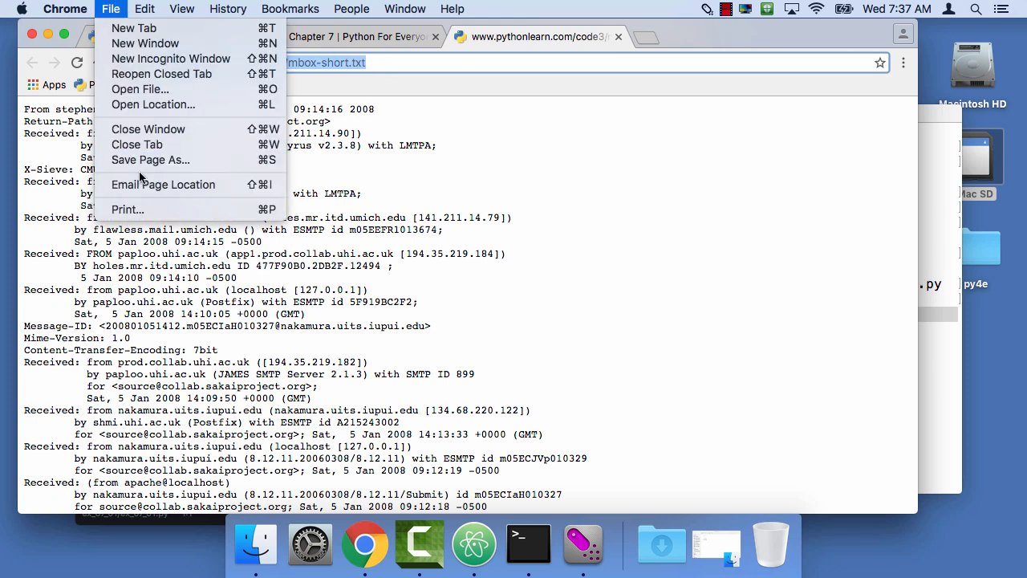
left_click(150, 160)
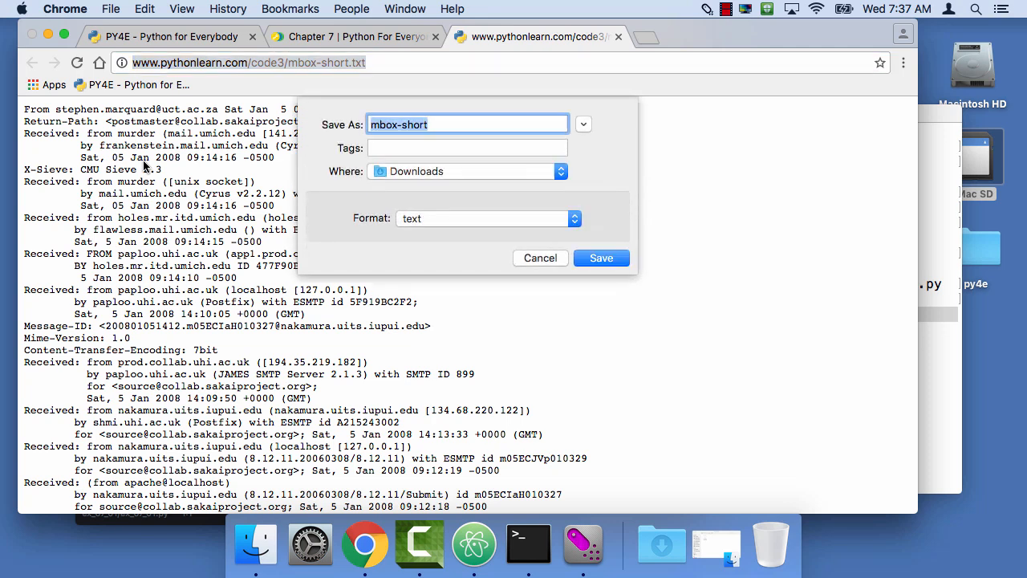
left_click(558, 170)
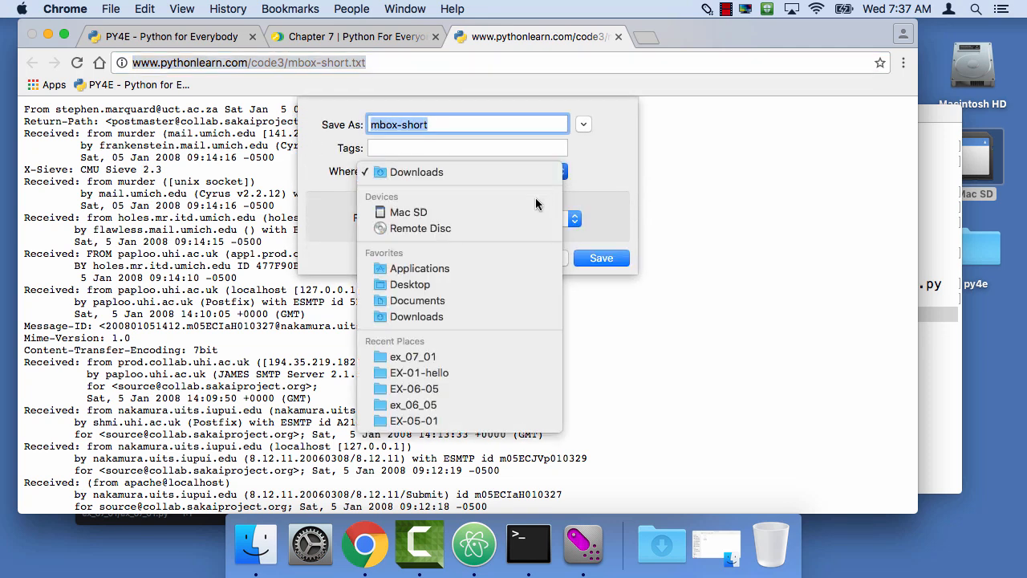
left_click(410, 284)
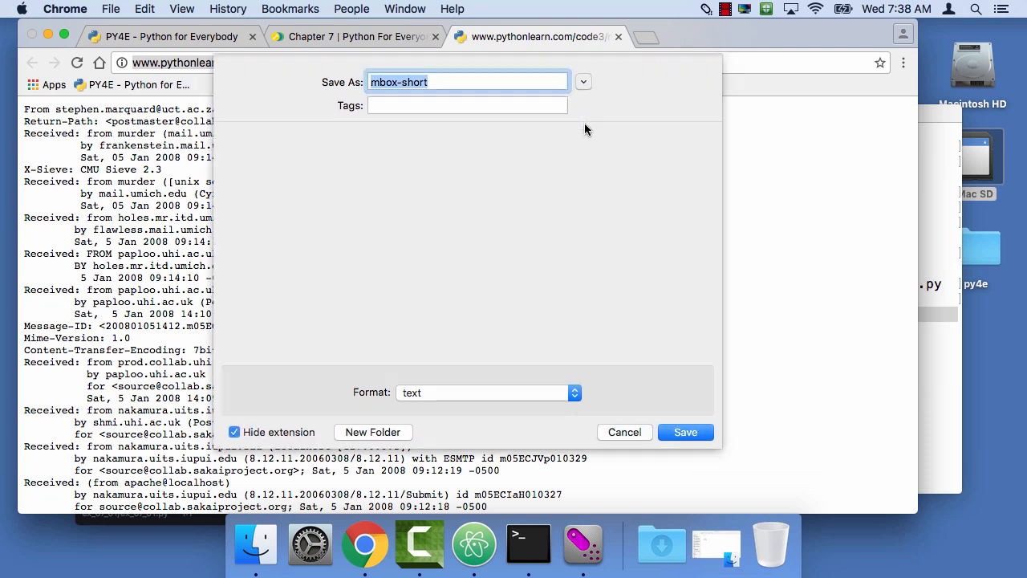
left_click(582, 81)
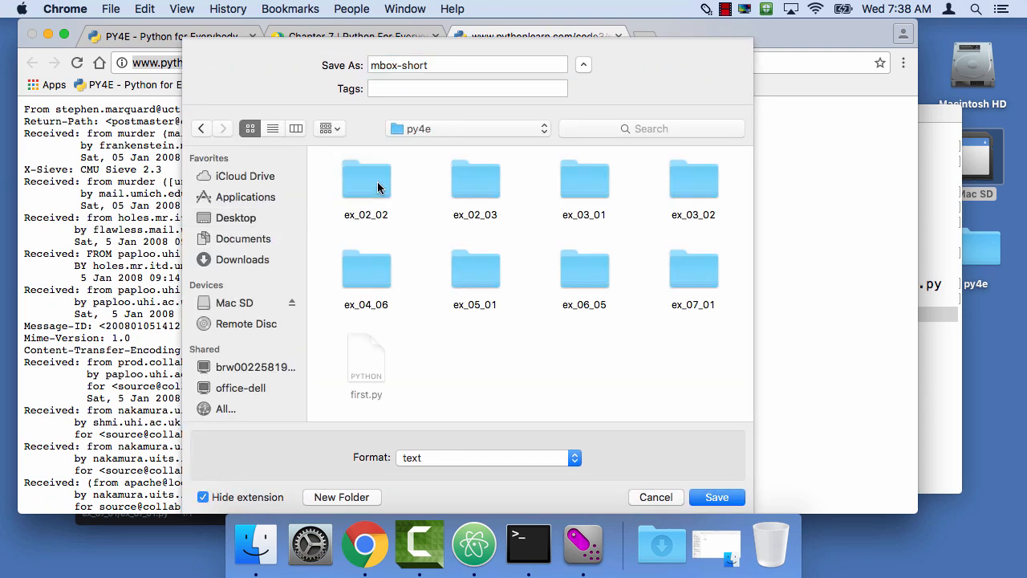
mouse_move(694, 273)
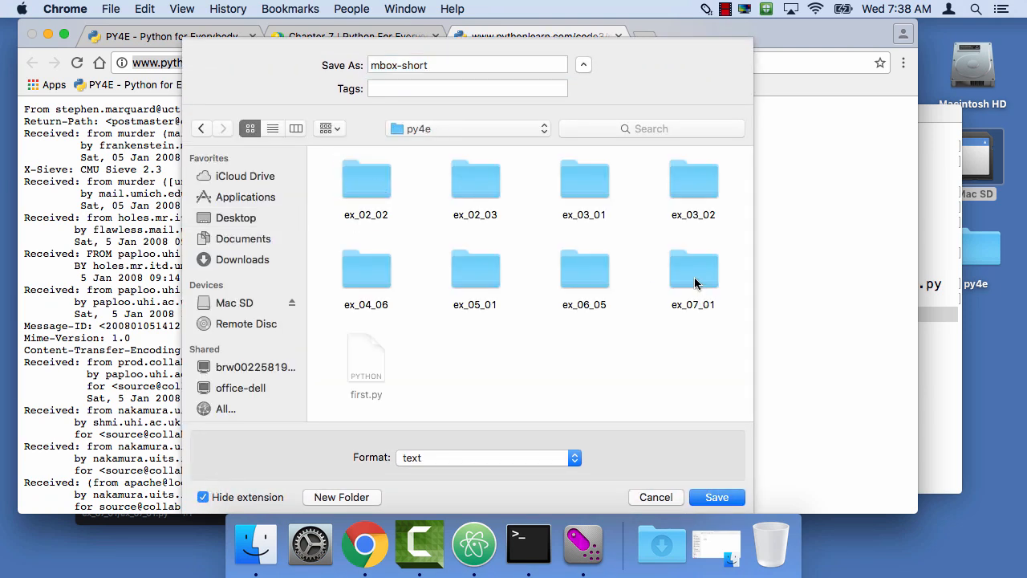
double_click(692, 269)
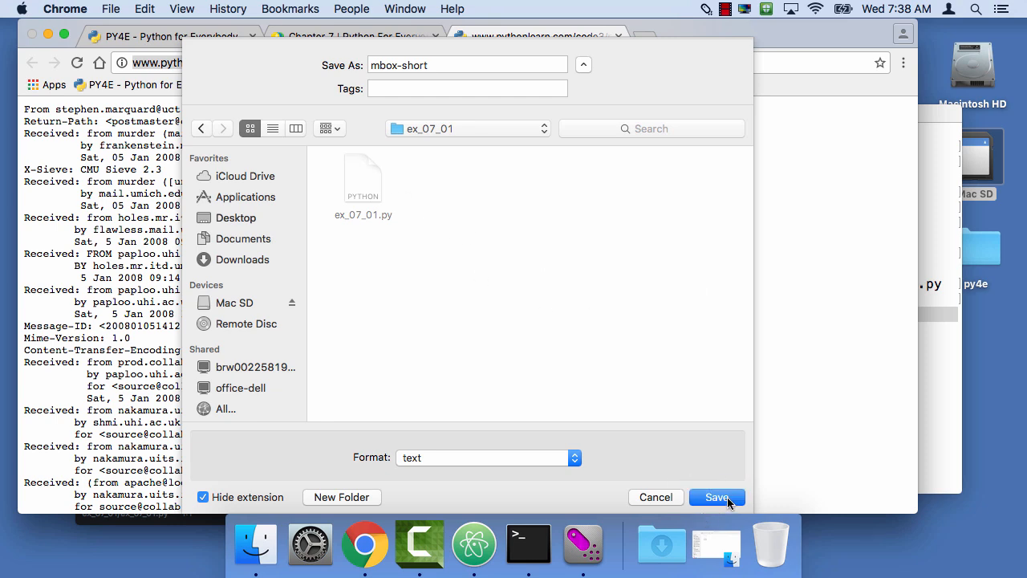
left_click(717, 496)
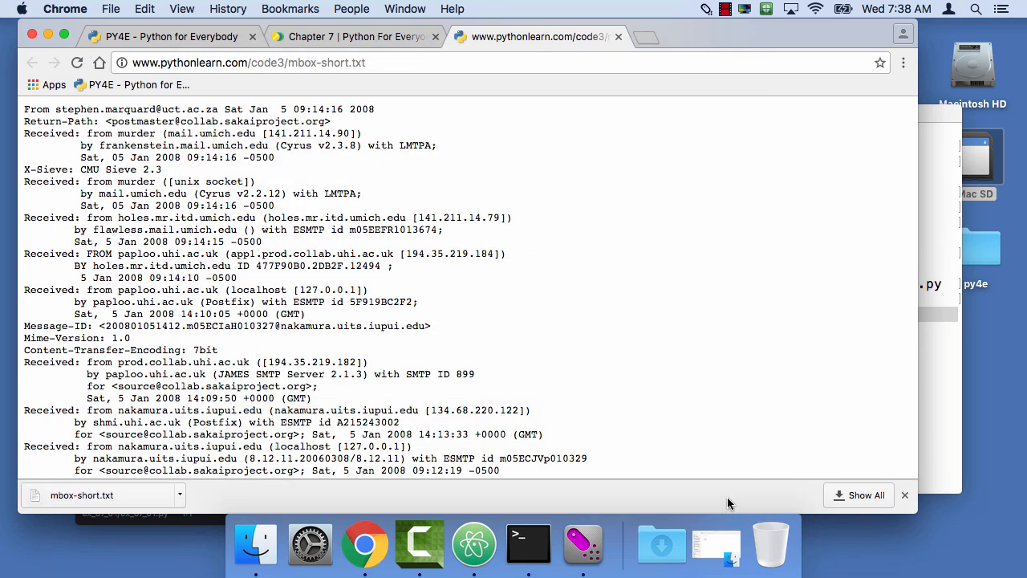
mouse_move(141, 499)
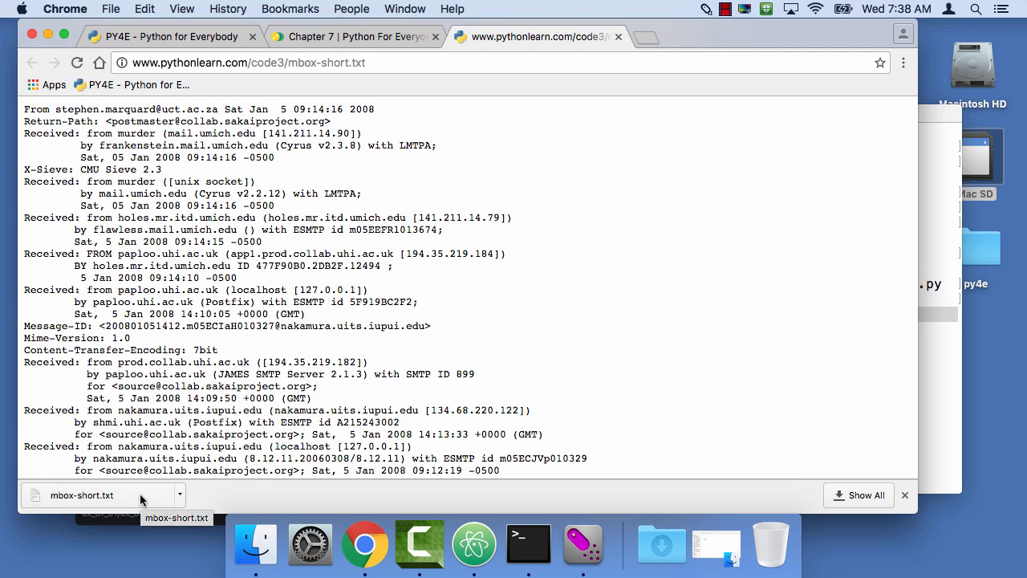
Check in Terminal that mbox-short.txt sits beside ex_07_01.py, then return to Atom.
left_click(528, 541)
type("ls")
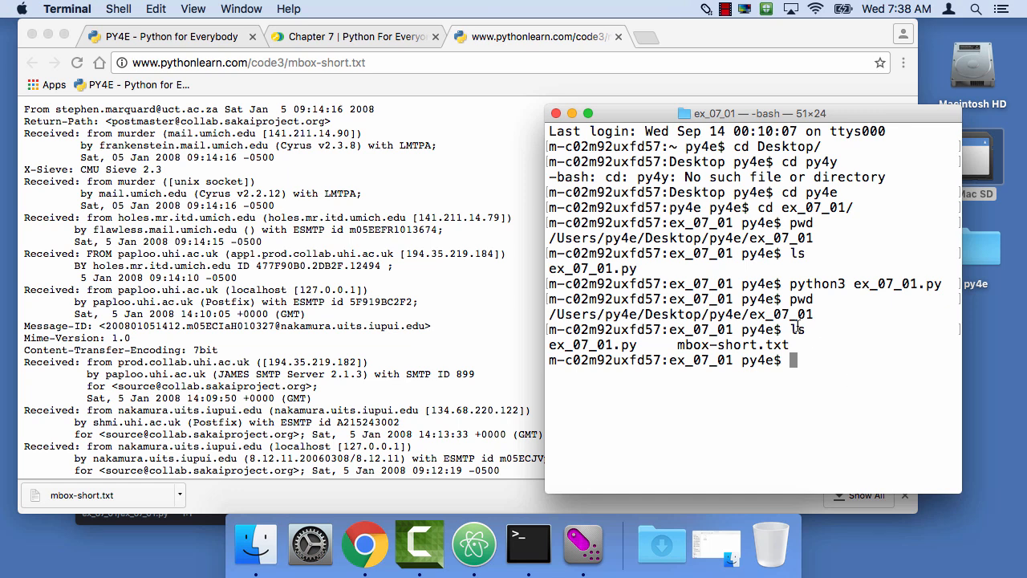
double_click(724, 344)
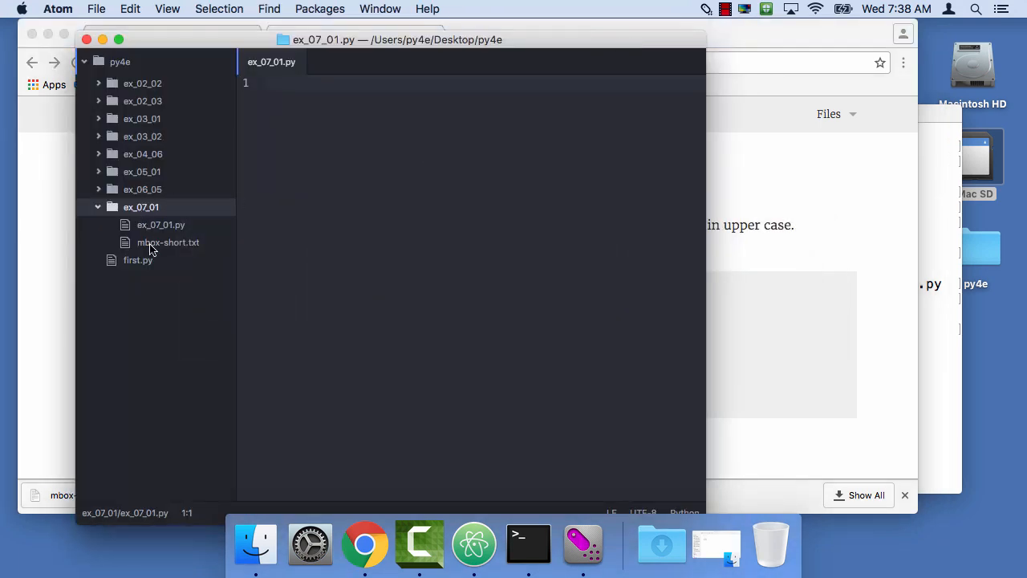
Preview mbox-short.txt in Atom, then open the empty ex_07_01.py and collapse its folder.
double_click(167, 243)
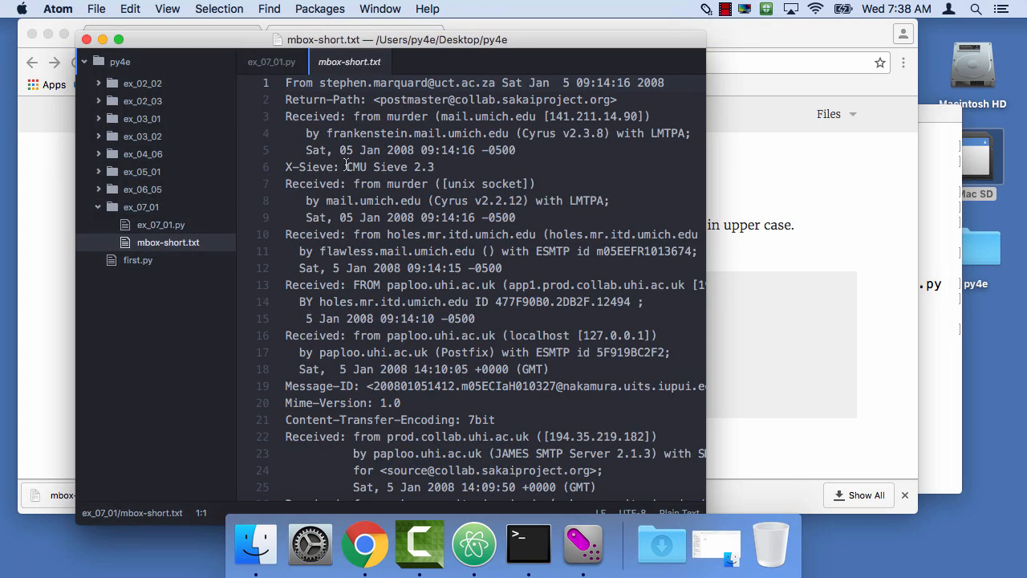
scroll("down", 3)
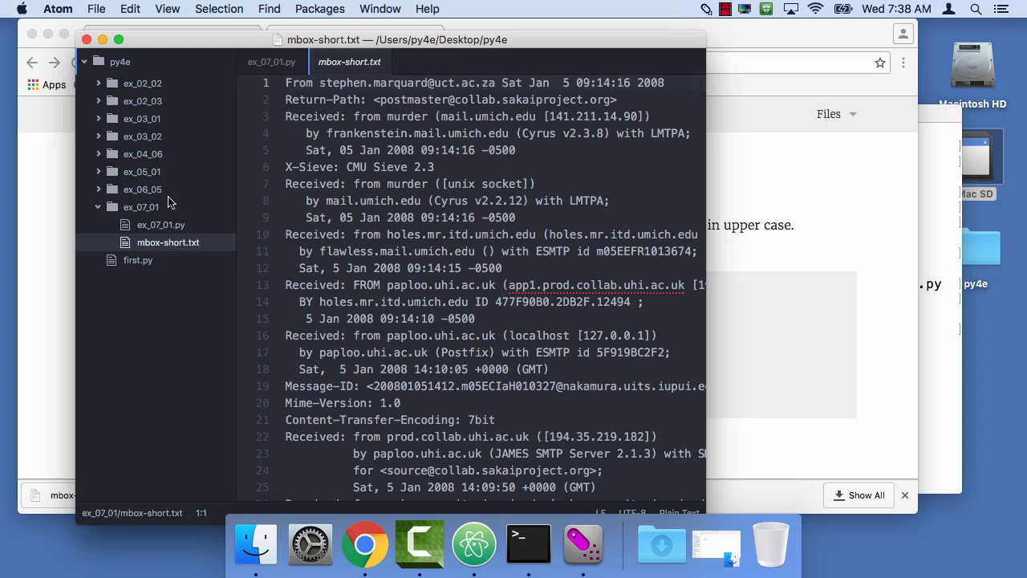
left_click(160, 225)
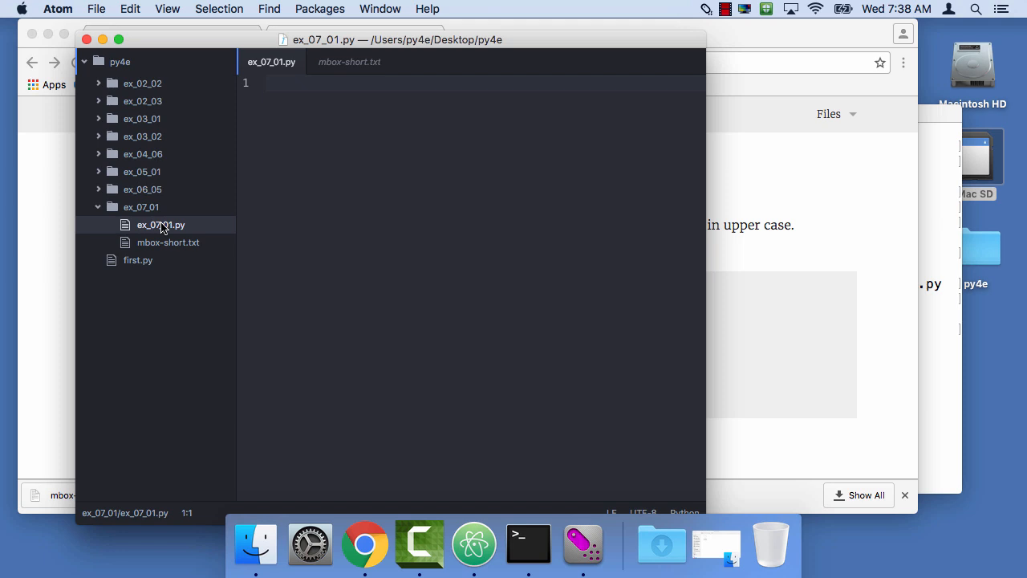
left_click(98, 206)
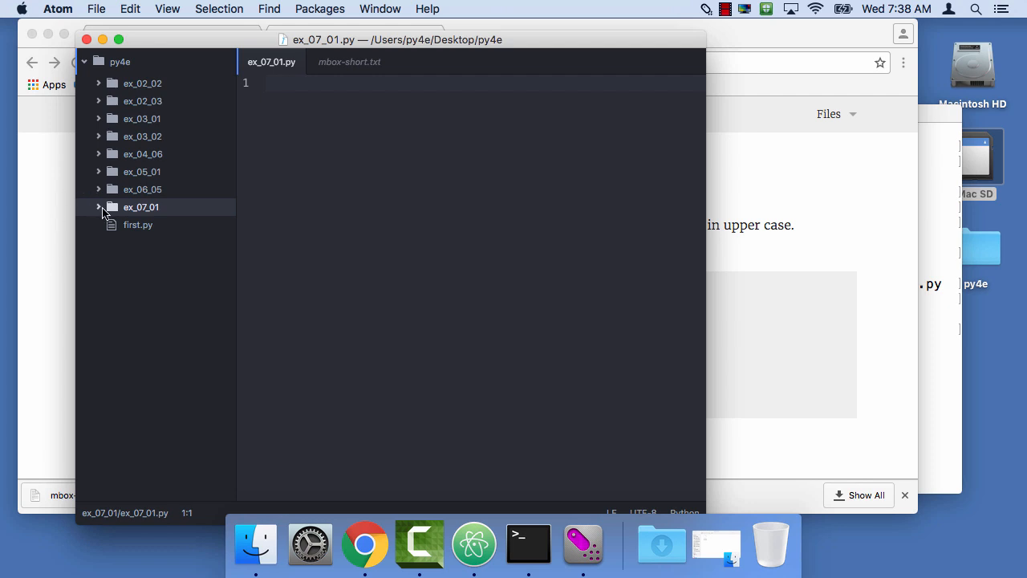
Write fh = open('mbox-short.txt') and print(fh) in ex_07_01.py, then switch to Terminal.
left_click(97, 207)
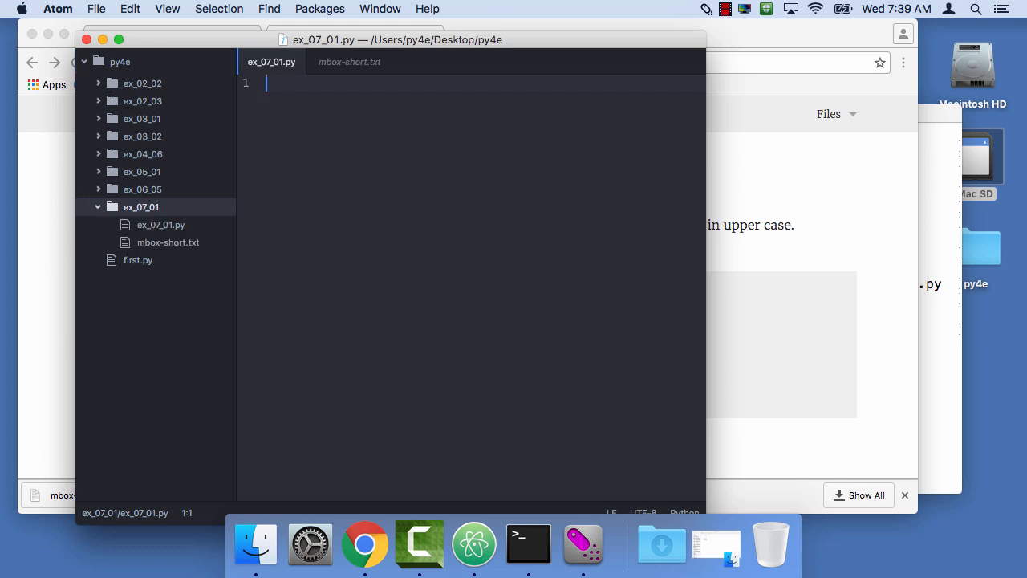
type("fh = open('m")
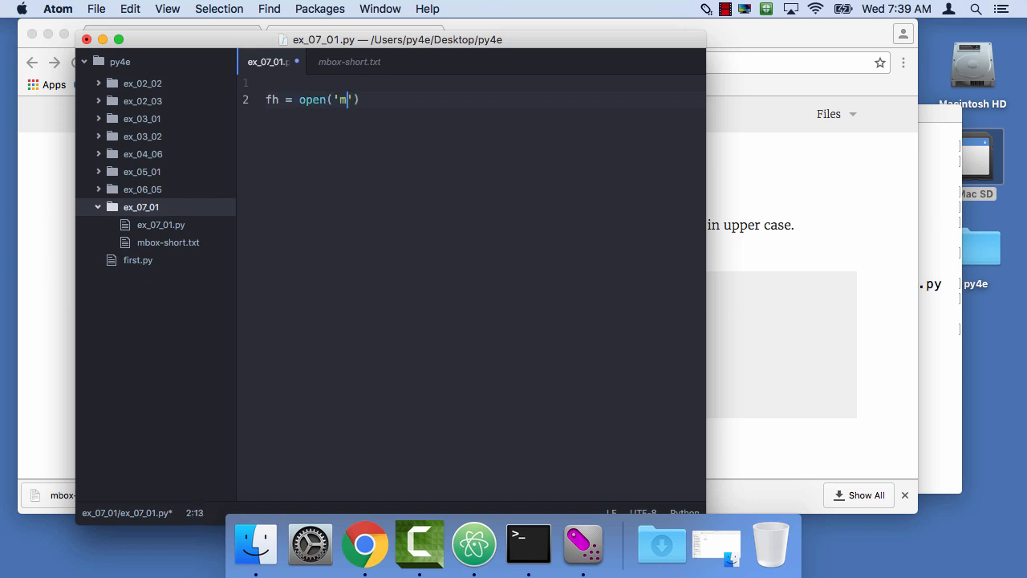
type("box-short.")
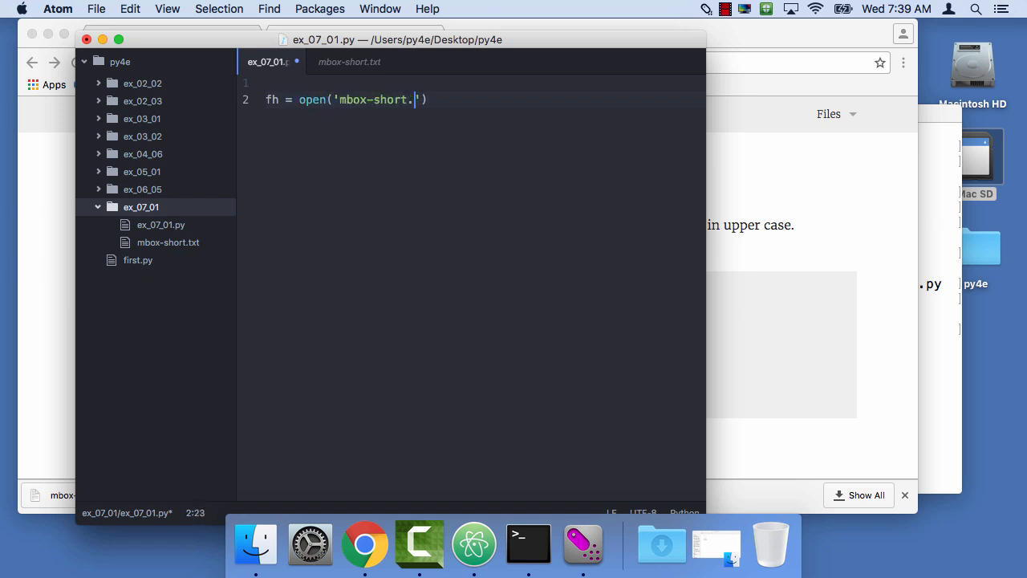
type("t")
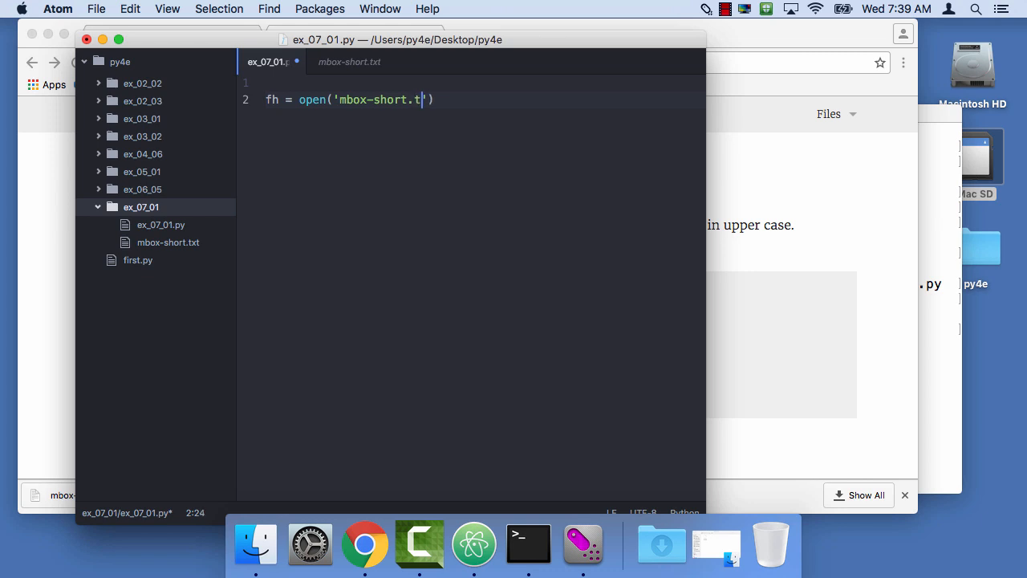
type("xt")
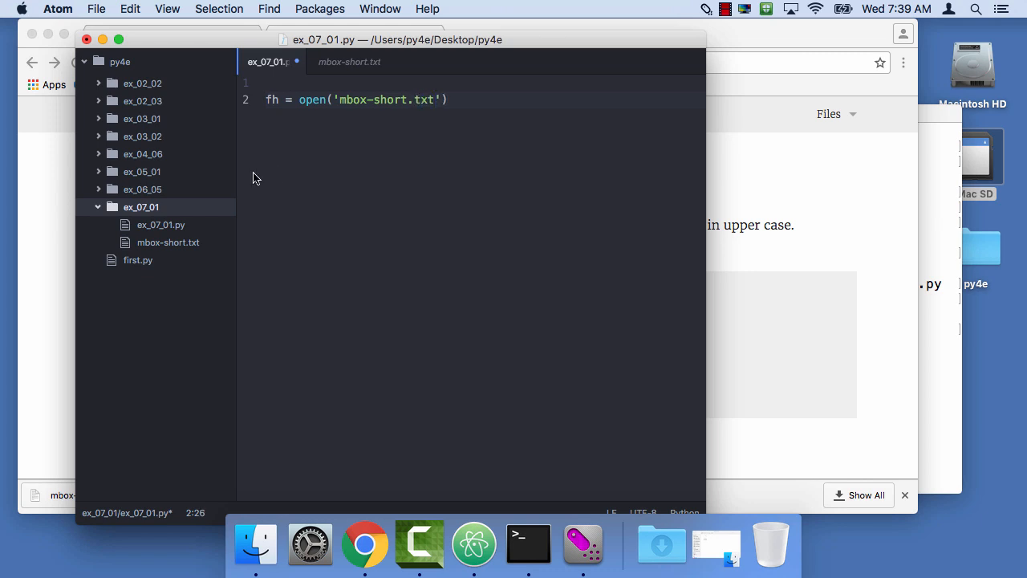
left_click(434, 100)
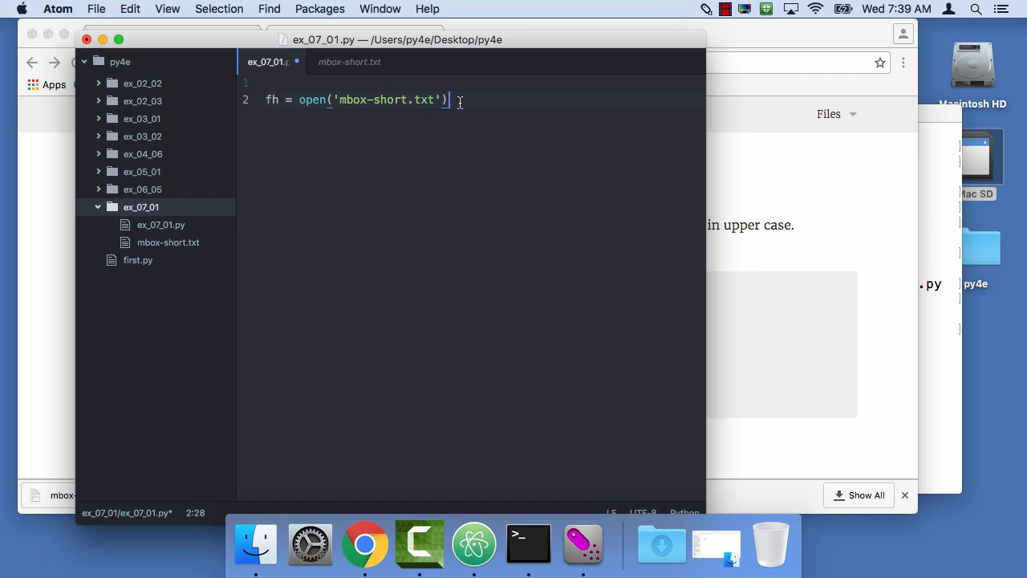
type("print(")
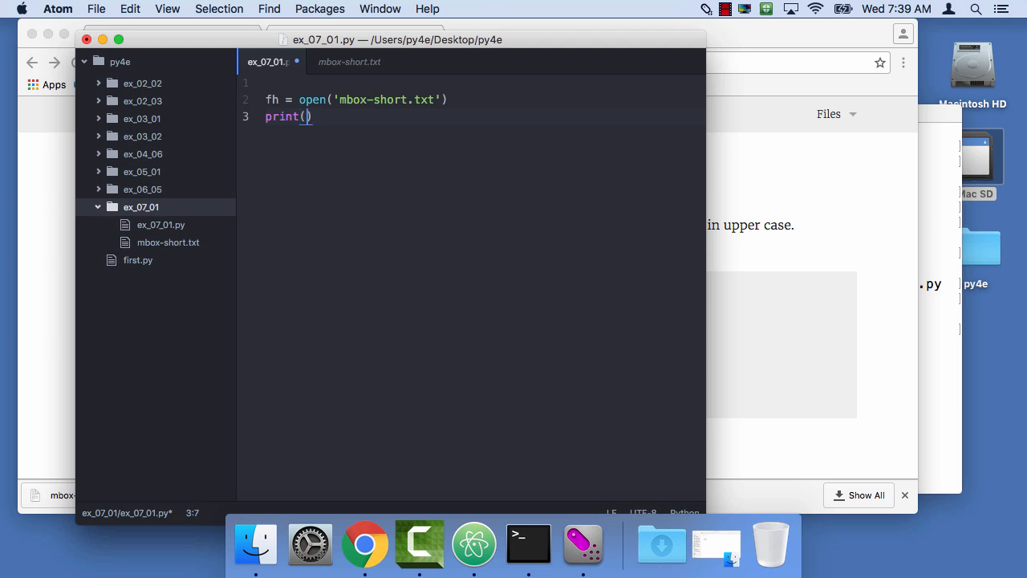
left_click(349, 61)
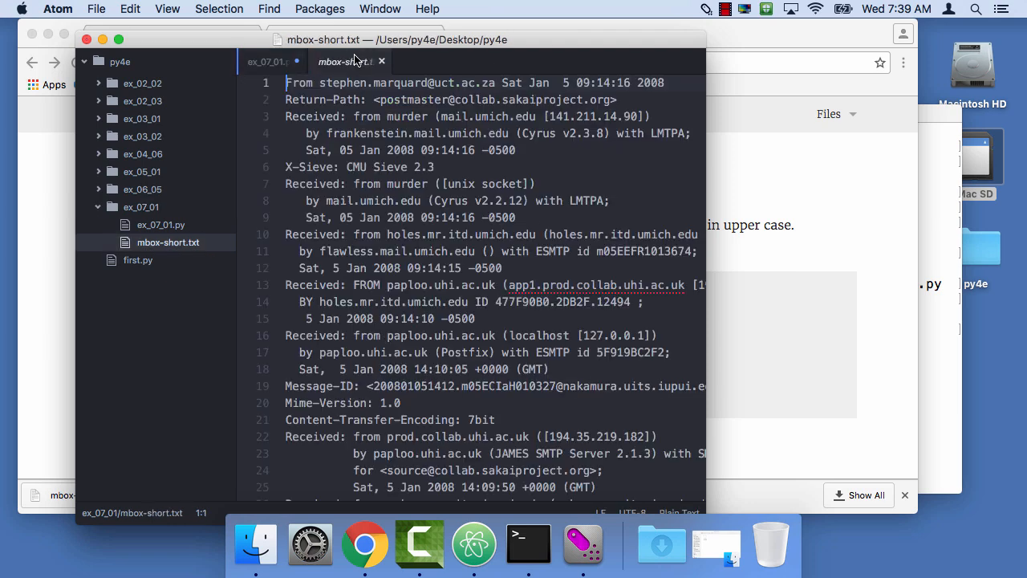
left_click(268, 60)
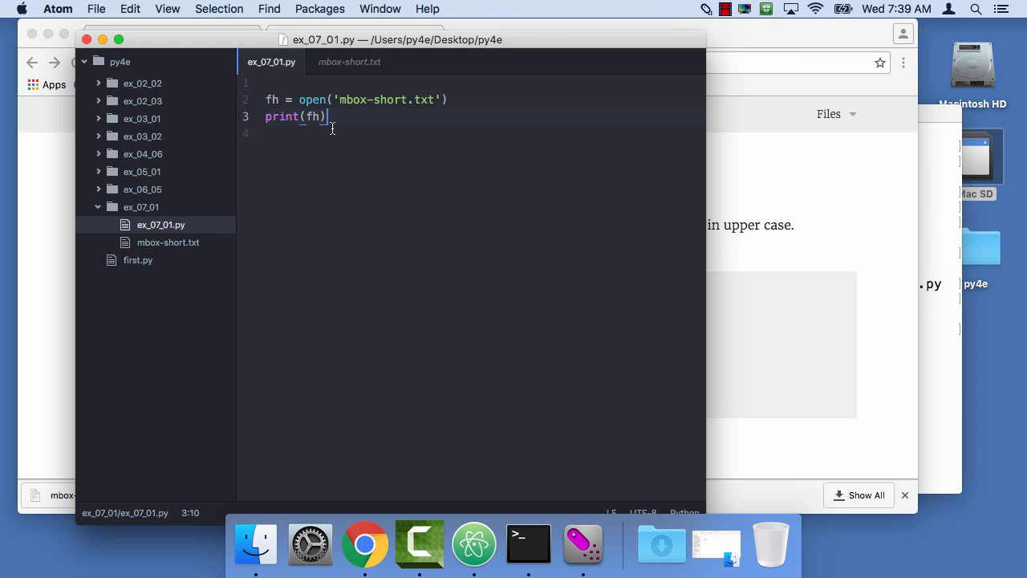
left_click(528, 543)
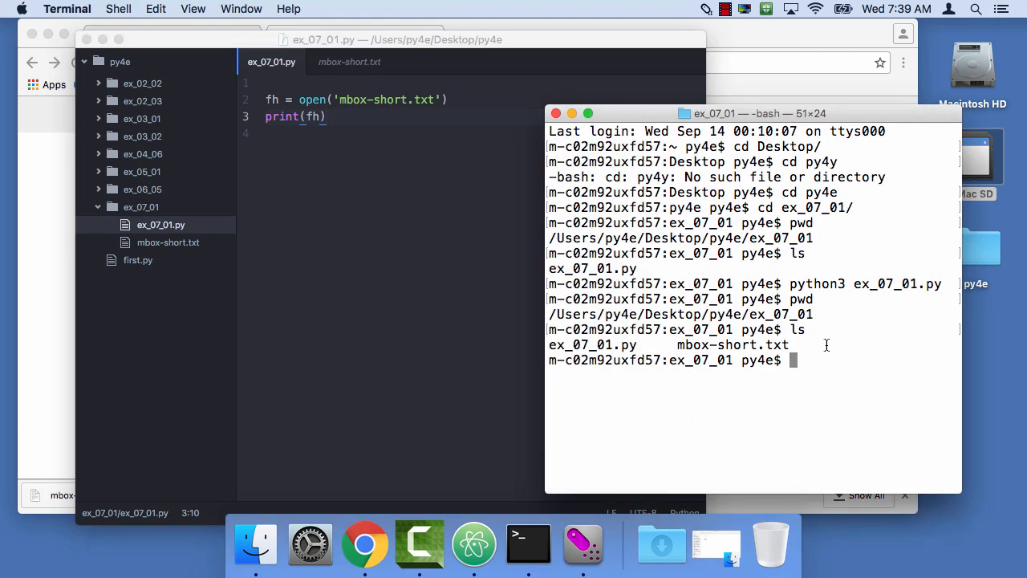
Run python3 ex_07_01.py and highlight the printed _io.TextIOWrapper file handle for mbox-short.txt.
type("python3 ex_07_01.py")
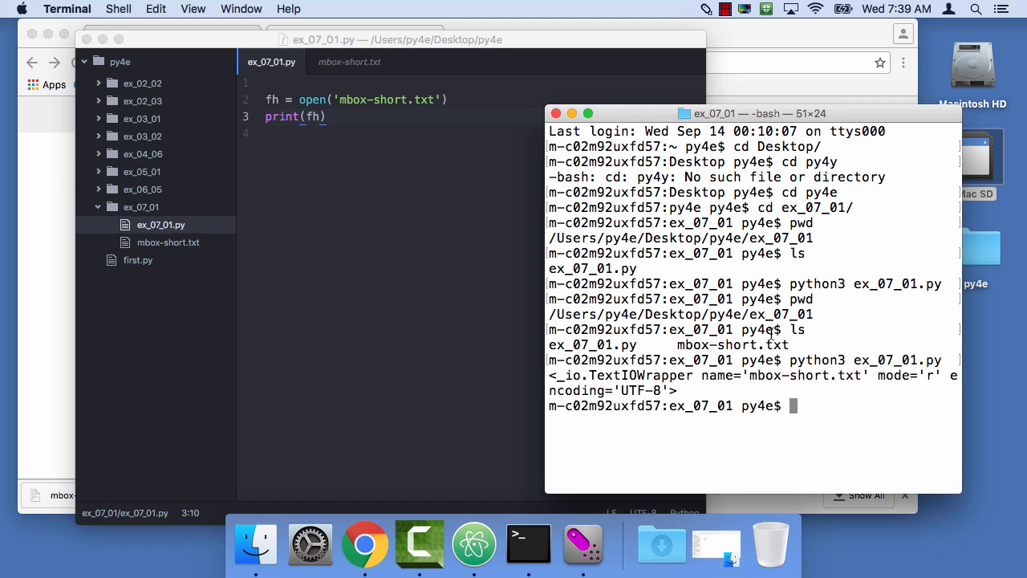
left_click_drag(585, 375, 676, 390)
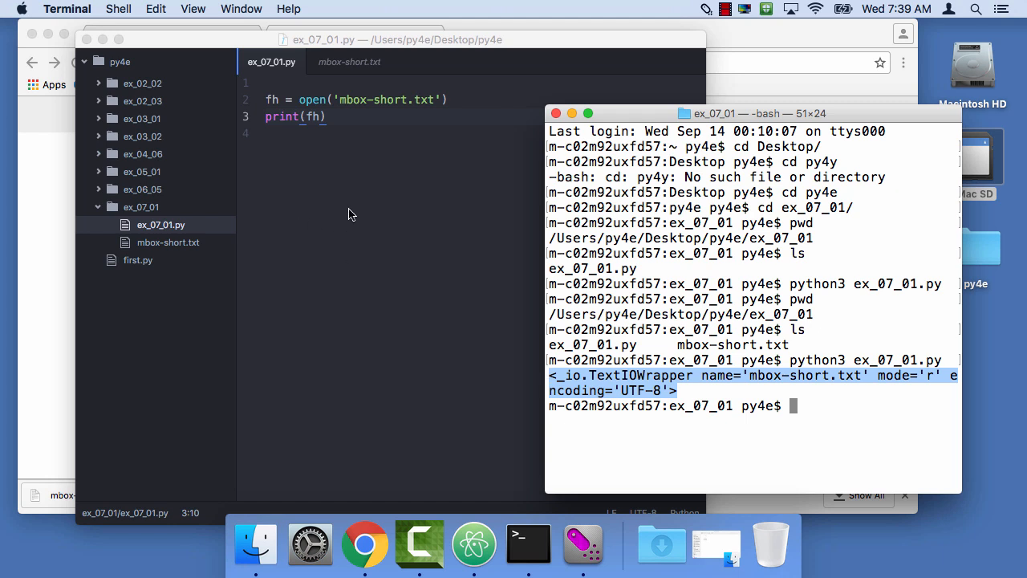
mouse_move(352, 193)
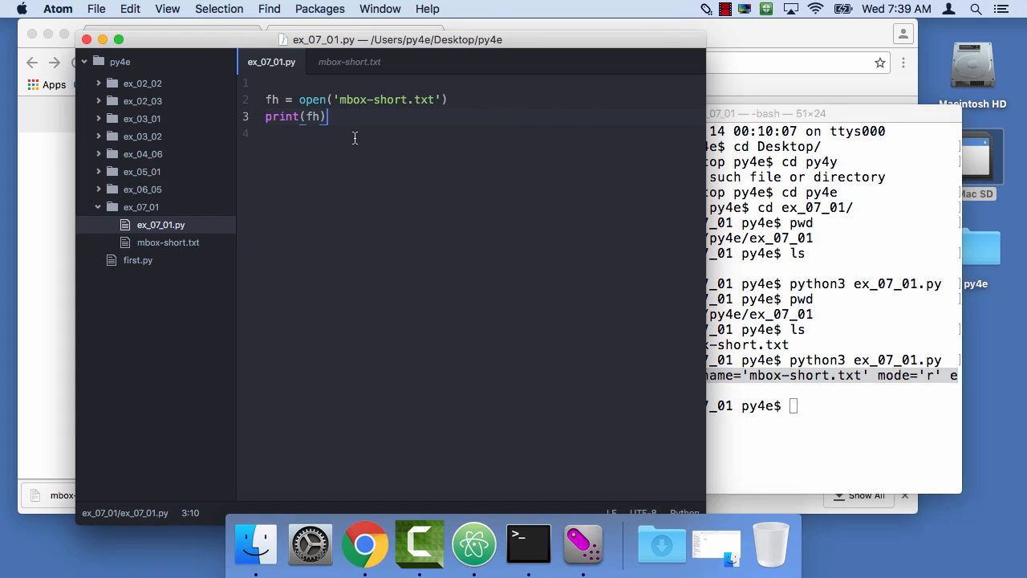
Add a 'for lx in fh:' loop with an indented 'print lx' and save the script.
key("Enter")
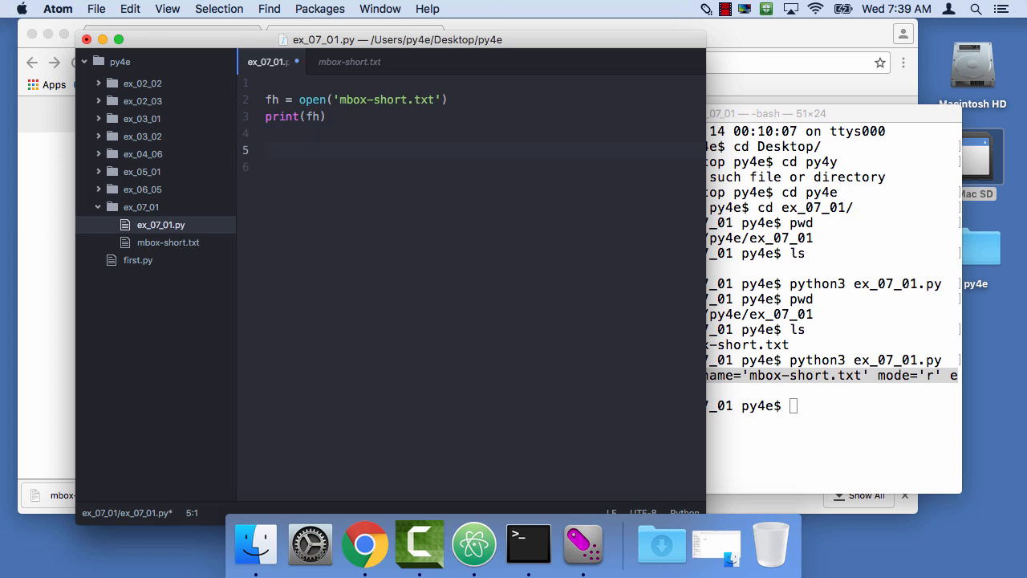
type("for")
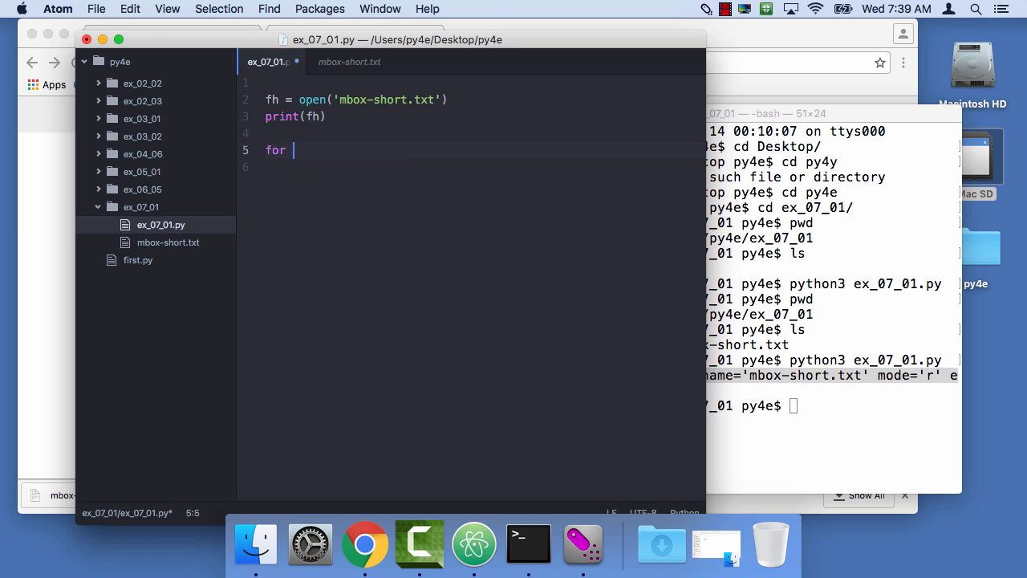
type("lx")
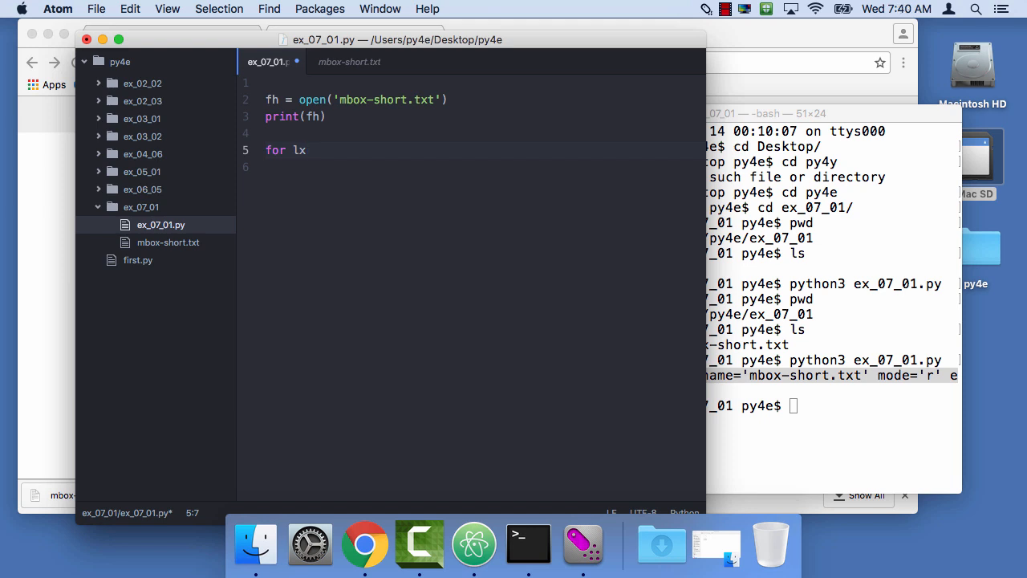
type("in")
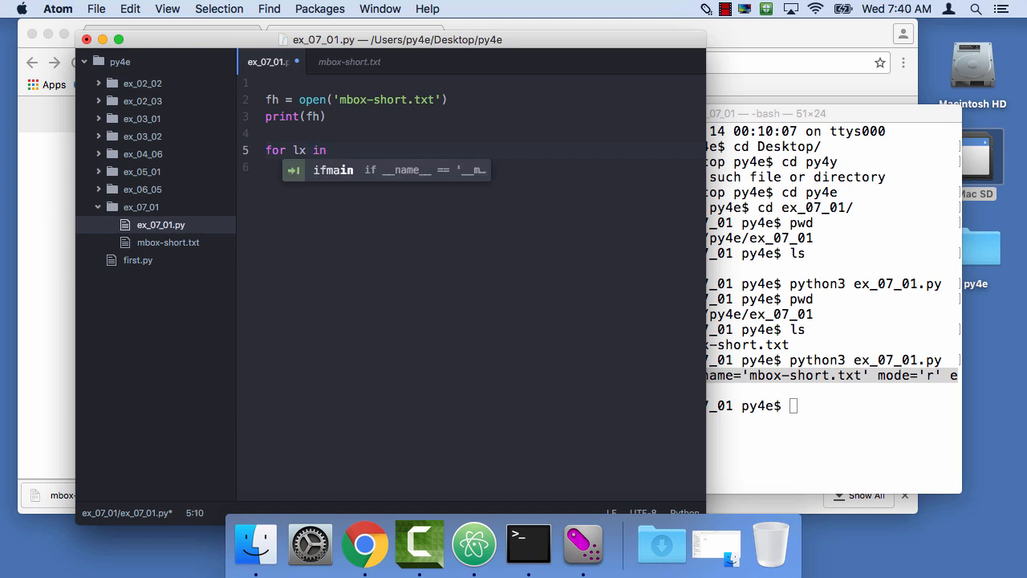
type("fh:")
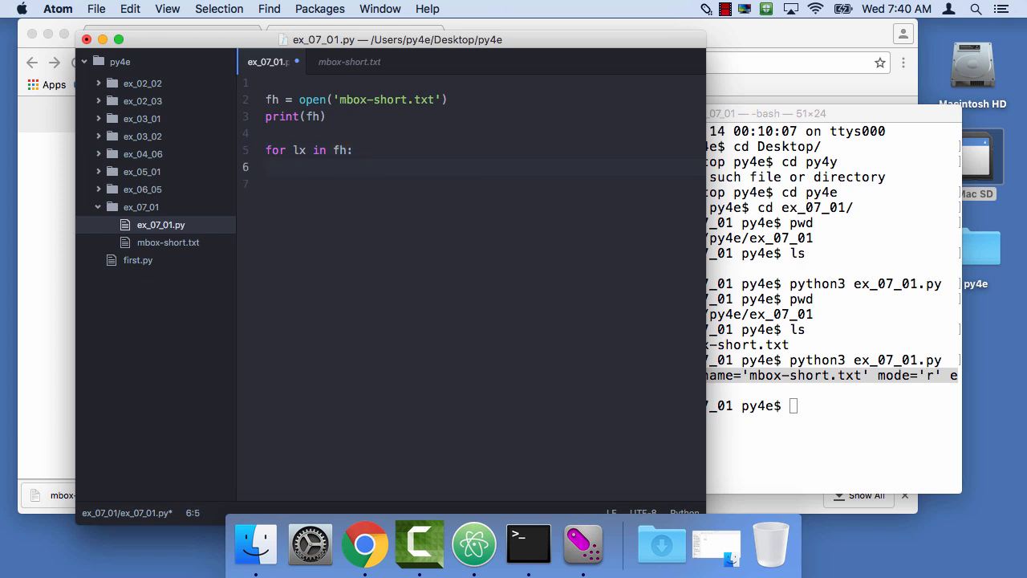
type("print lx")
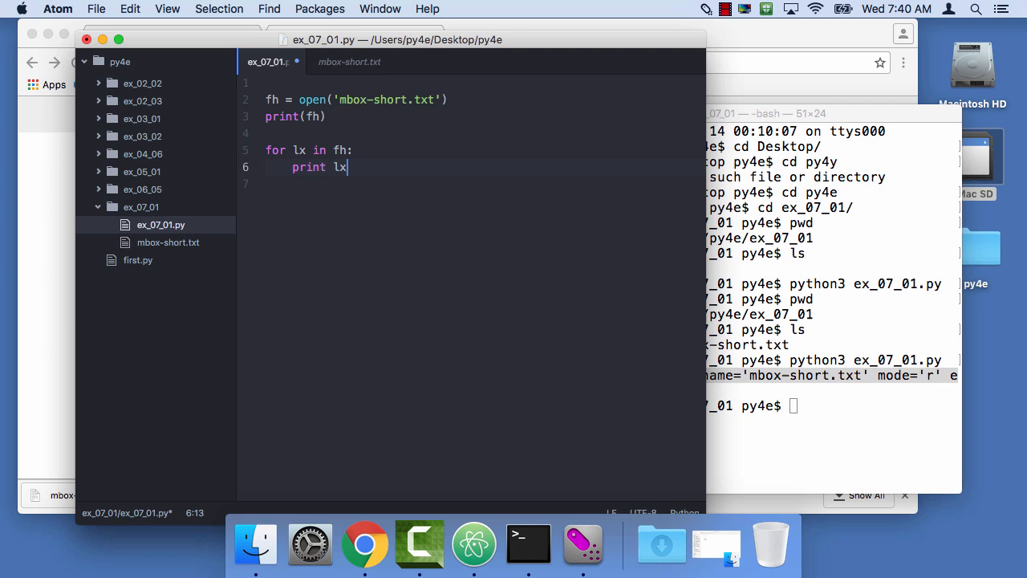
key("Enter")
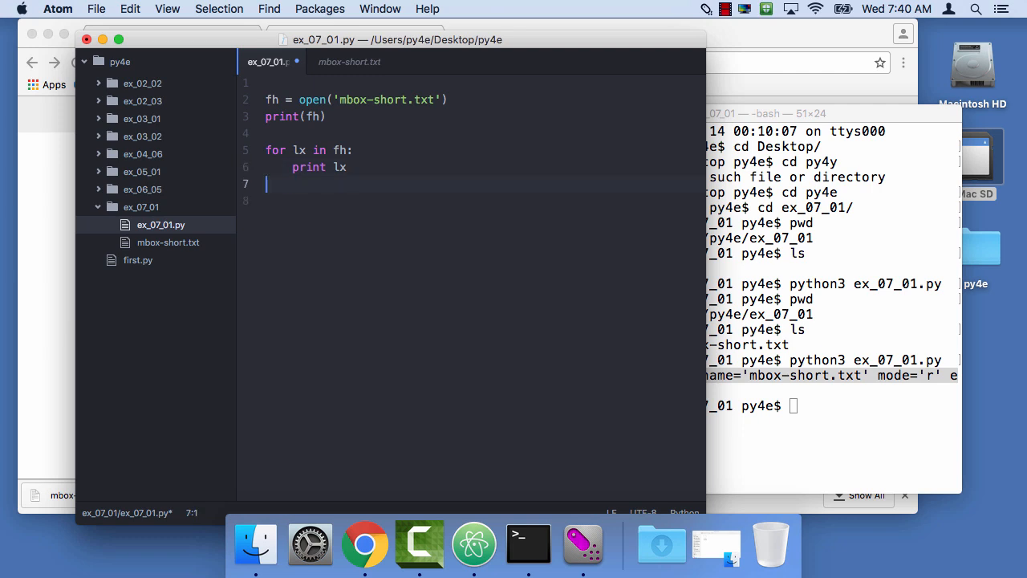
key("enter")
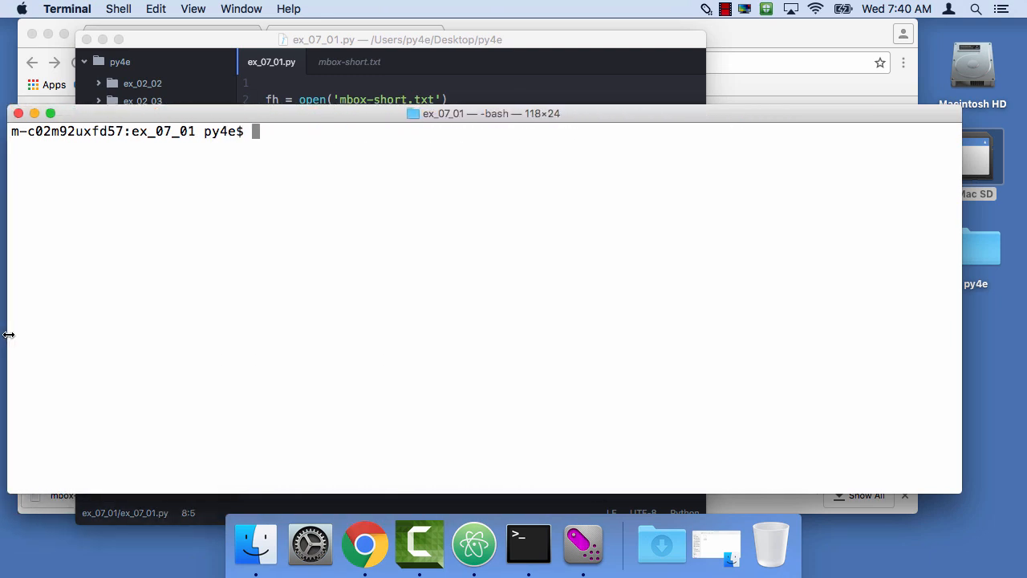
Run python3 ex_07_01.py, hit the missing-parentheses SyntaxError, and begin rewriting it as print(lx.
type("python3 ex_07_01.py")
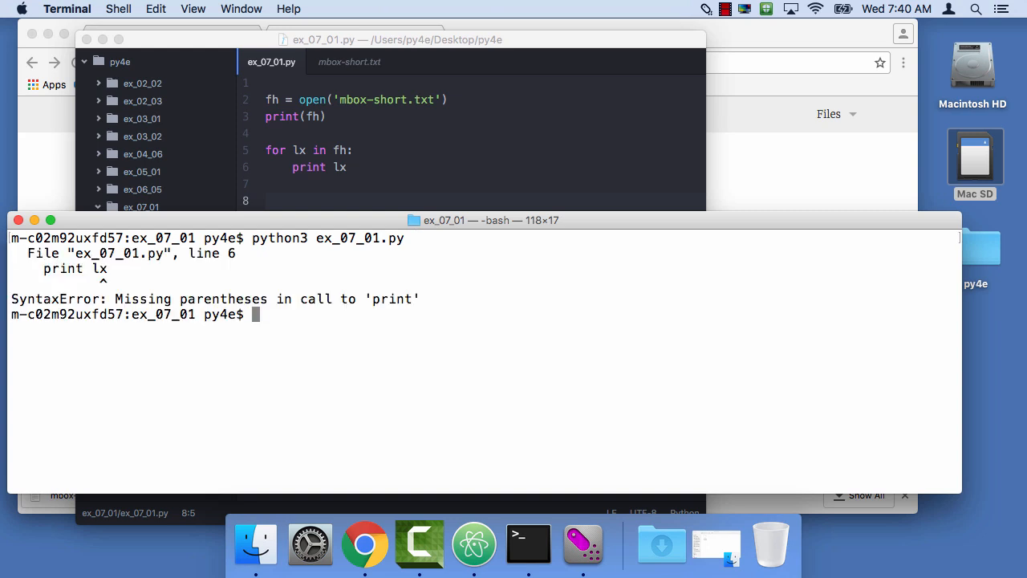
mouse_move(436, 298)
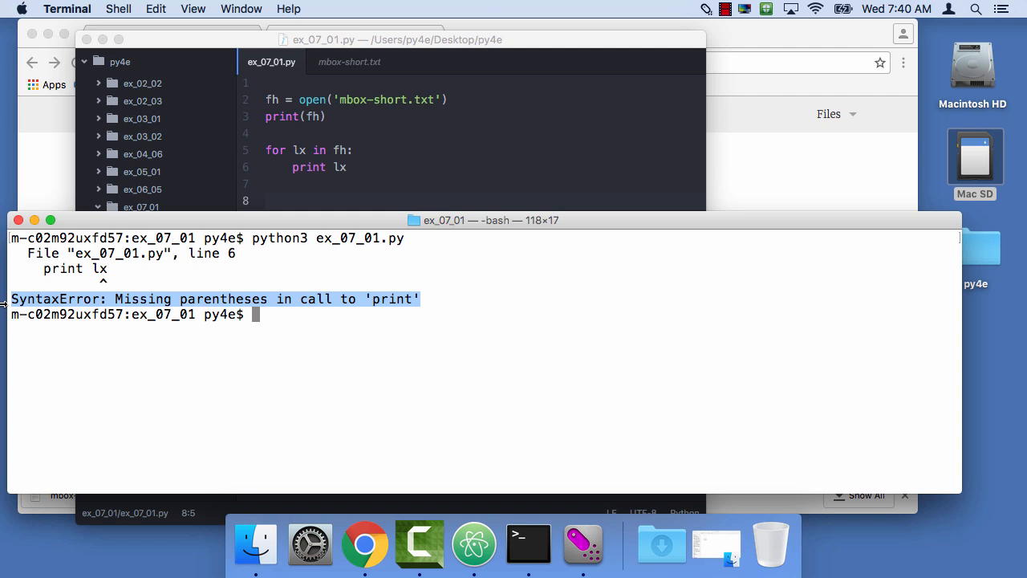
mouse_move(199, 377)
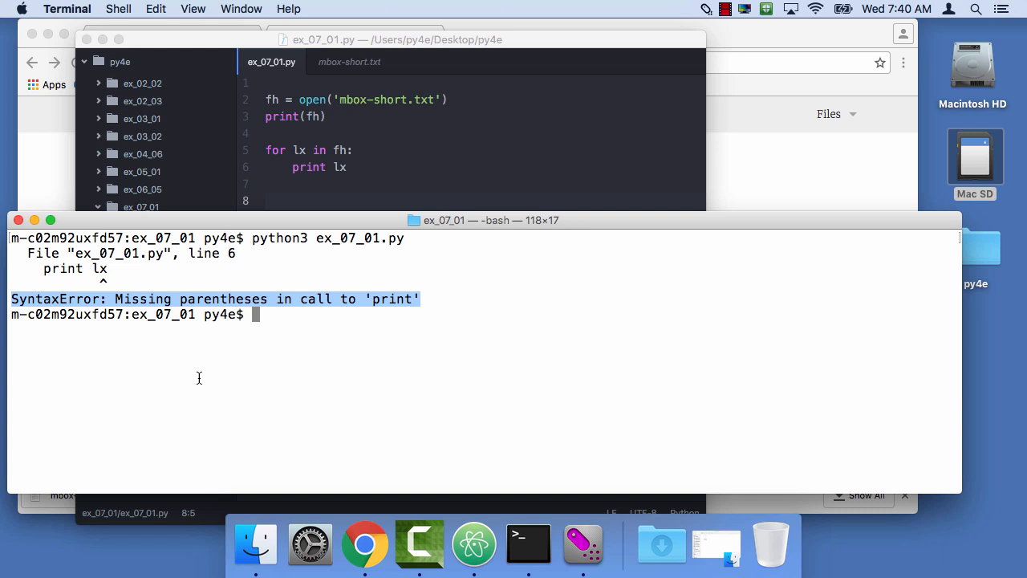
mouse_move(363, 168)
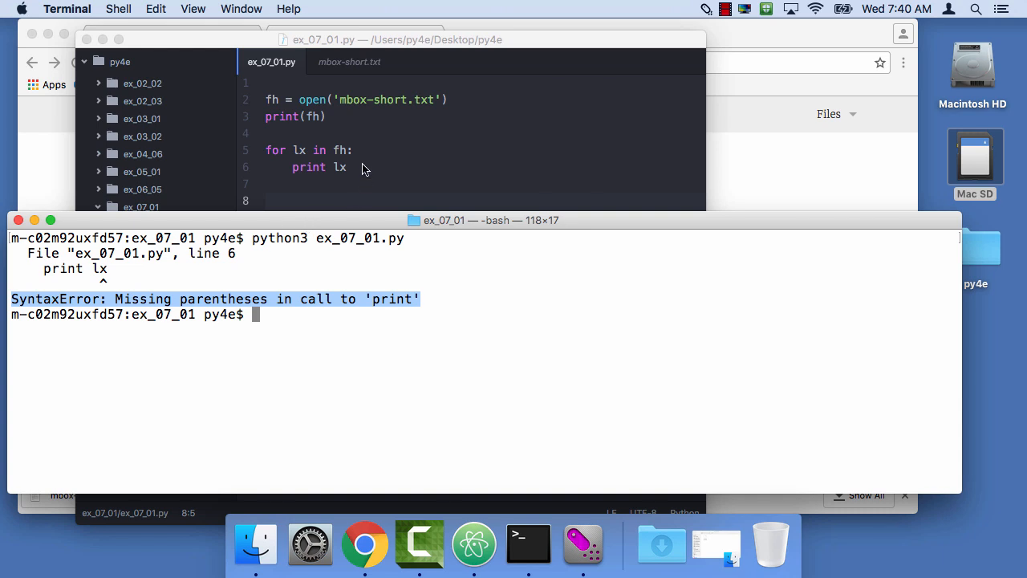
type("py")
left_click(471, 167)
type("(")
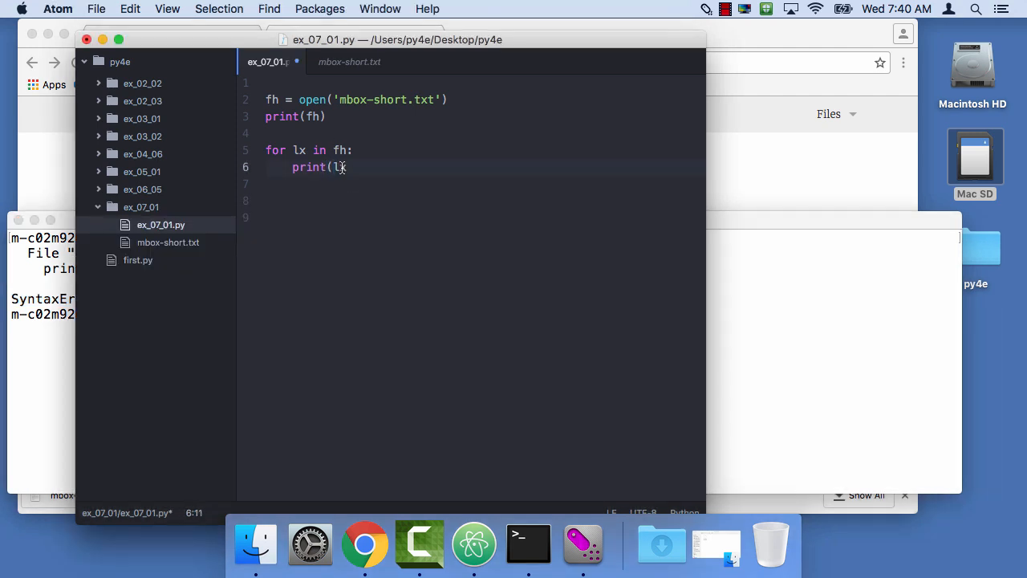
Complete the loop's call as print(lx), run it, and view mbox-short.txt's contents.
type("x)")
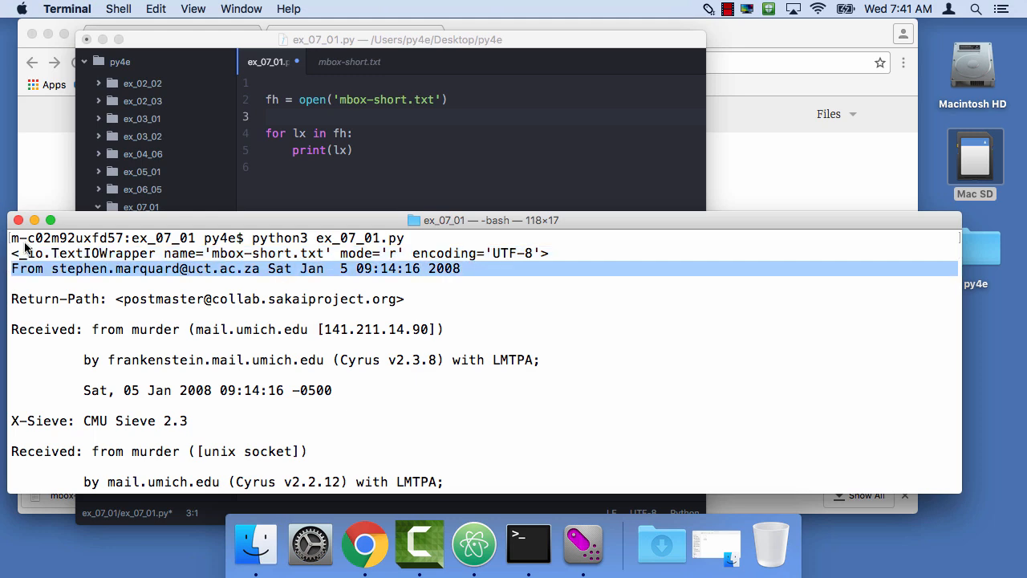
mouse_move(312, 80)
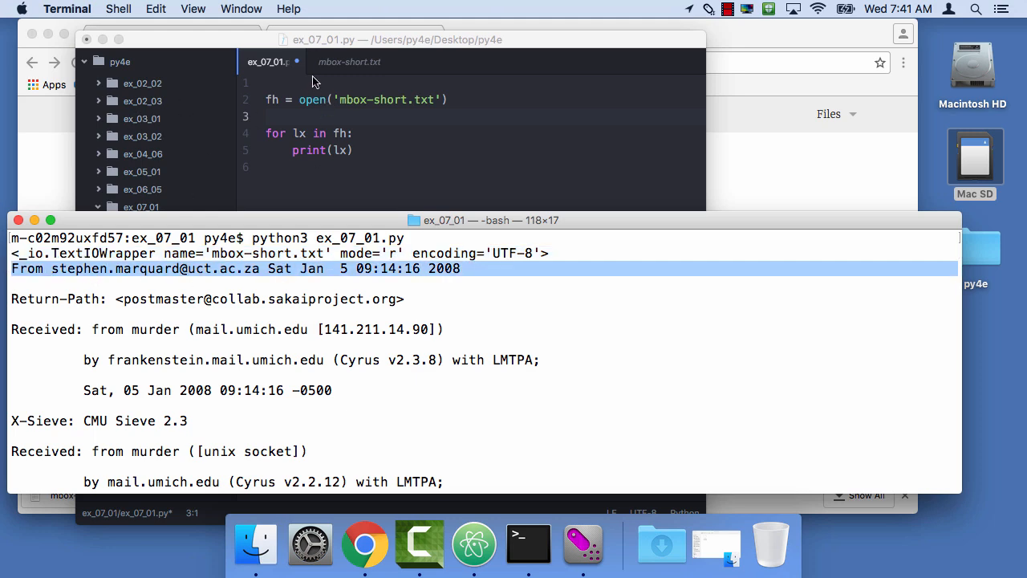
left_click(349, 62)
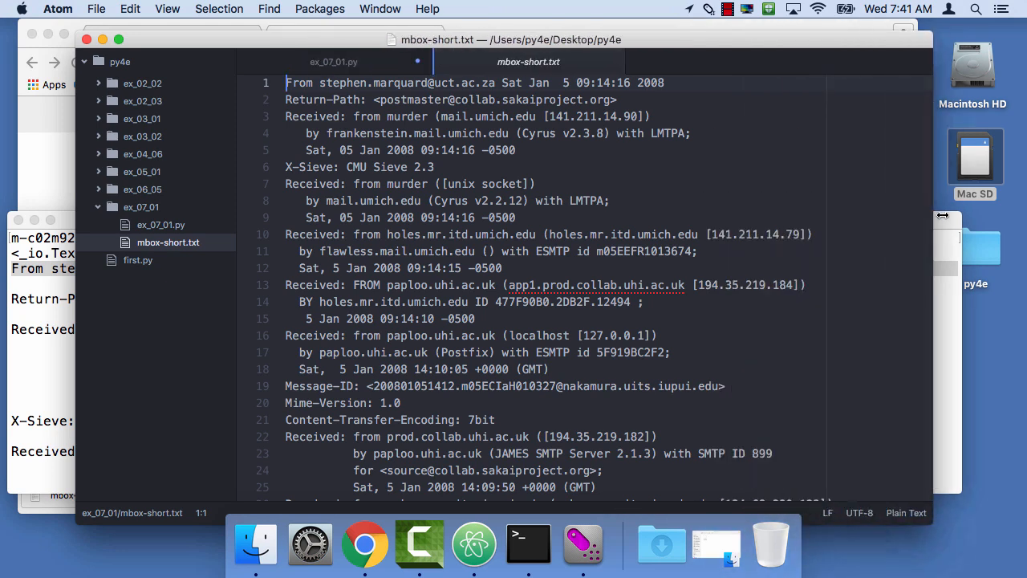
Inspect the starts of lines 5 and 7 in mbox-short.txt, then return to ex_07_01.py.
left_click(695, 82)
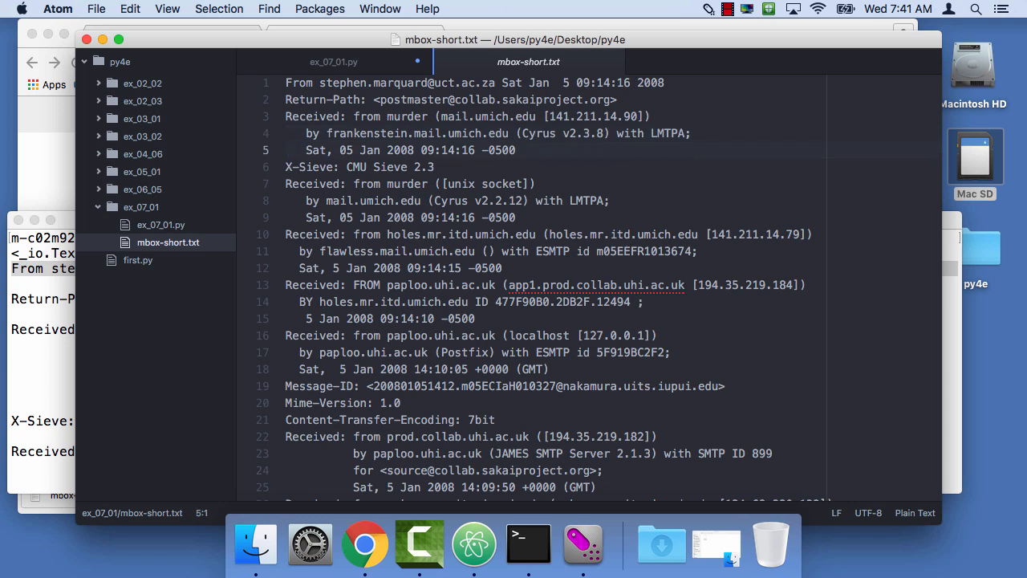
left_click(330, 167)
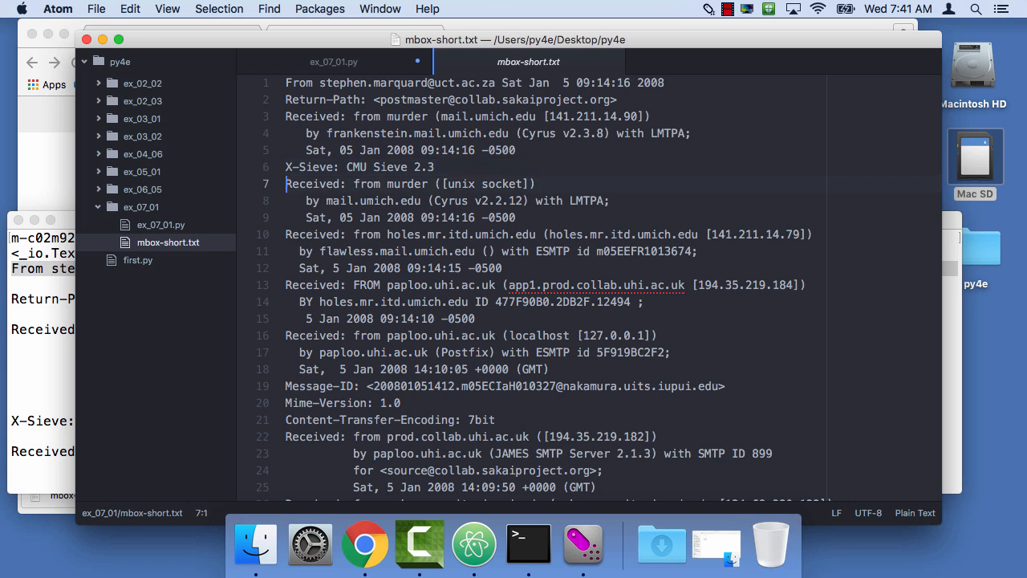
mouse_move(4, 293)
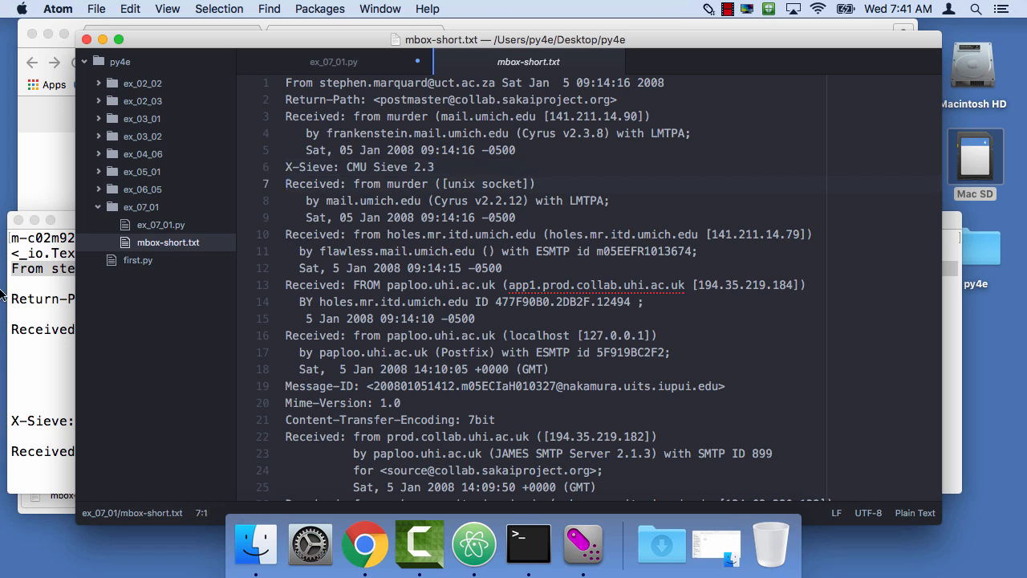
left_click(332, 62)
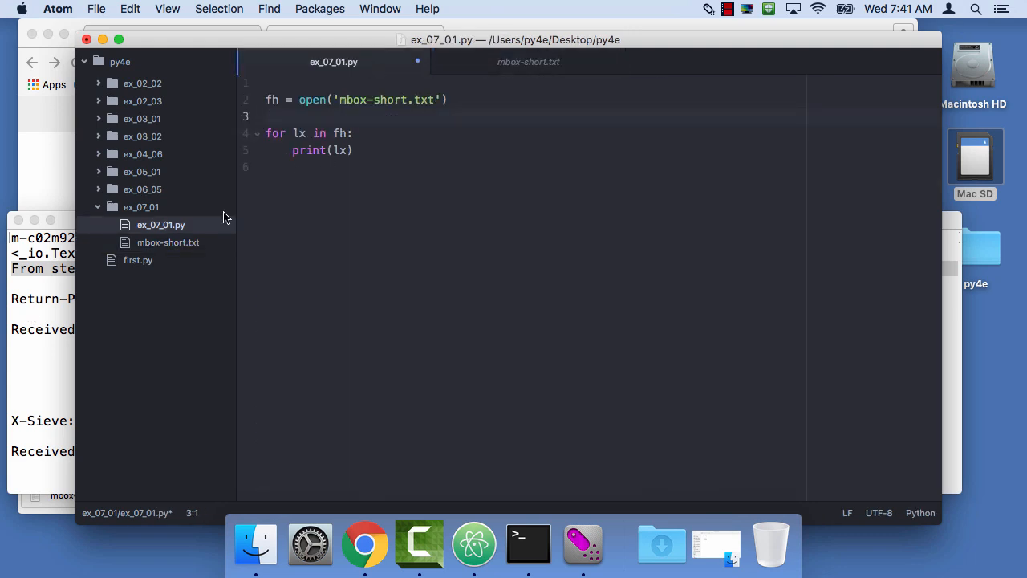
Add 'ly = lx.rstrip()' inside the loop and change print(lx) to print(ly).
left_click(528, 544)
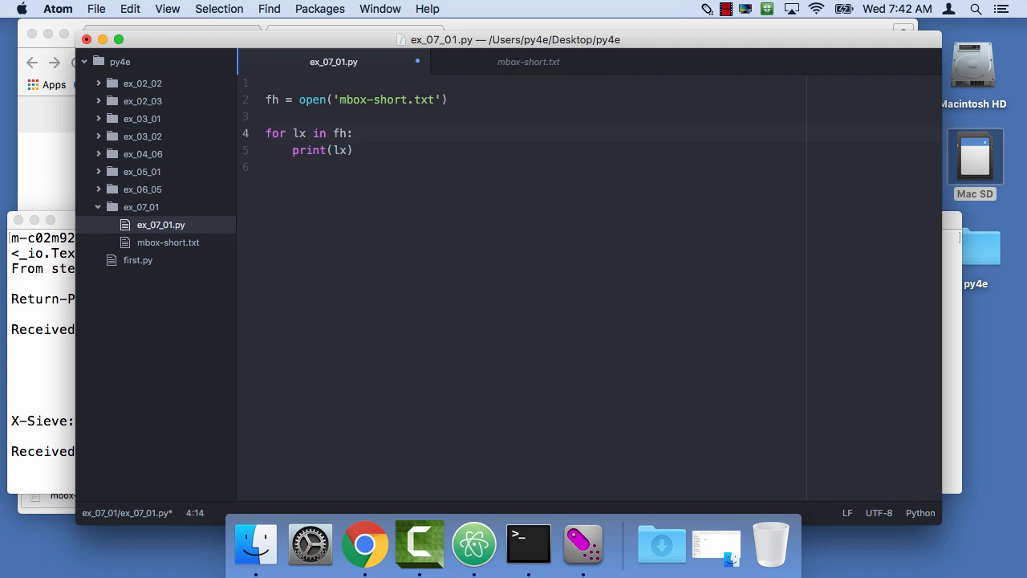
type("ly")
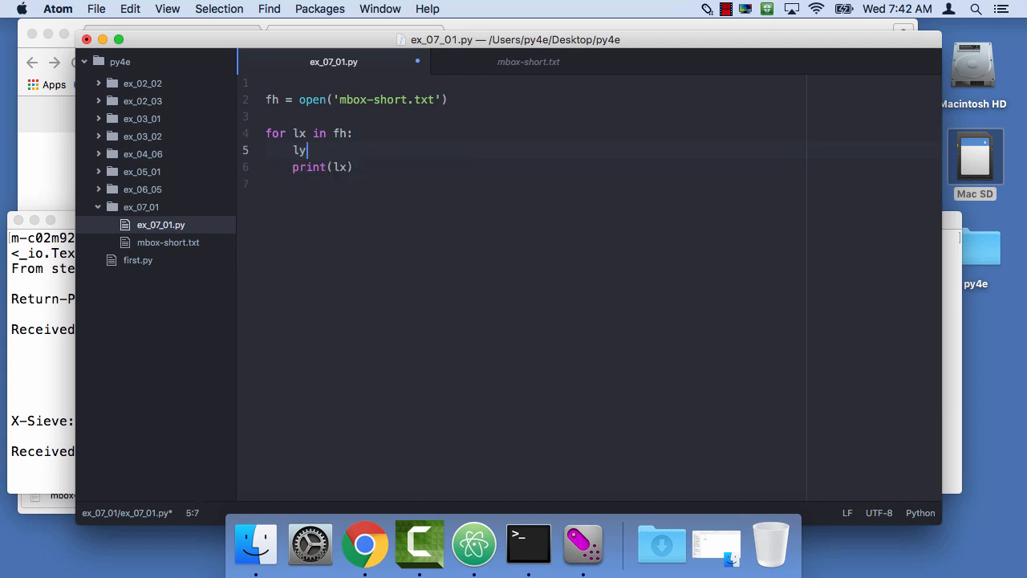
type("= lx")
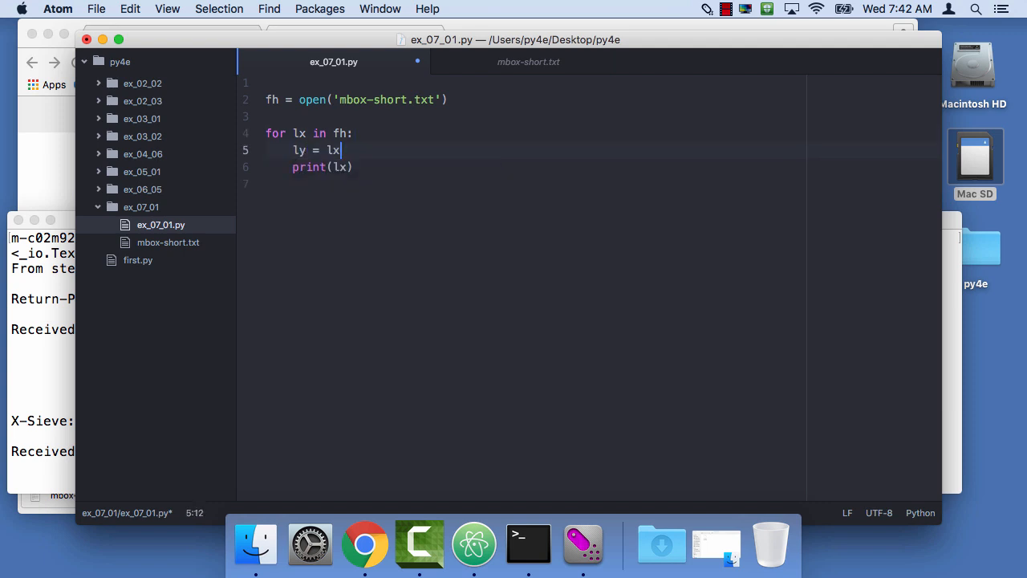
type(".strin")
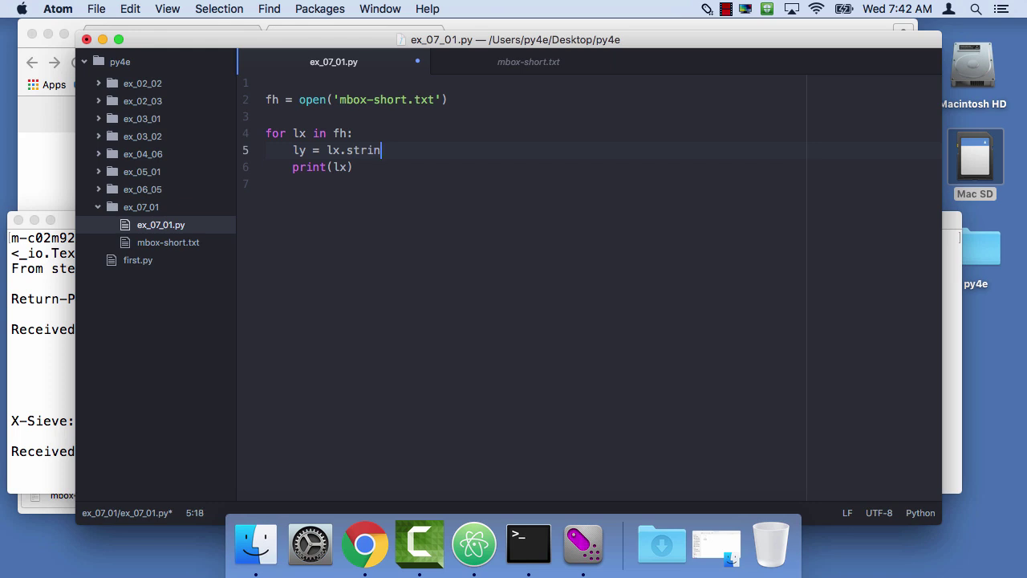
key("Backspace")
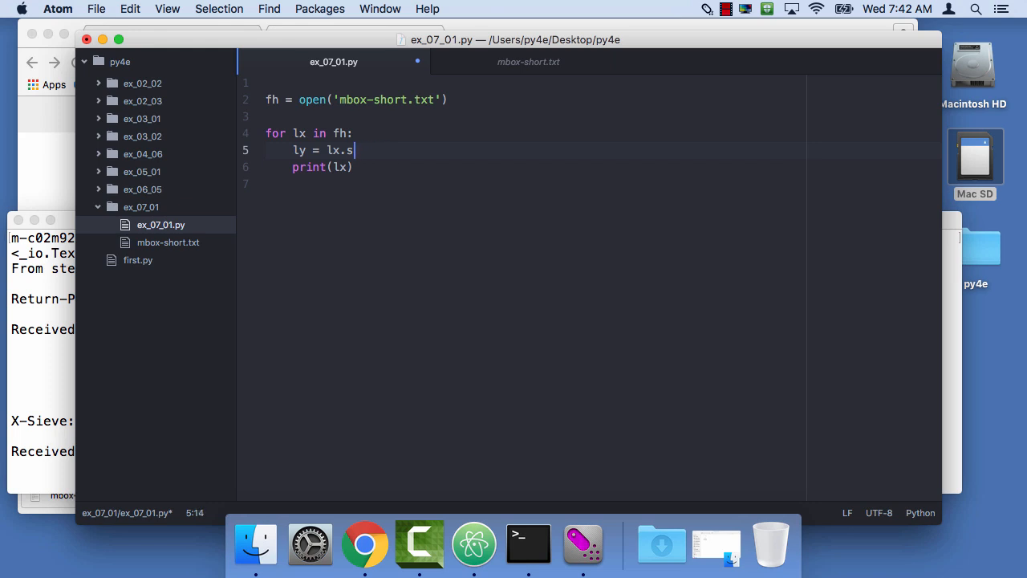
type("r")
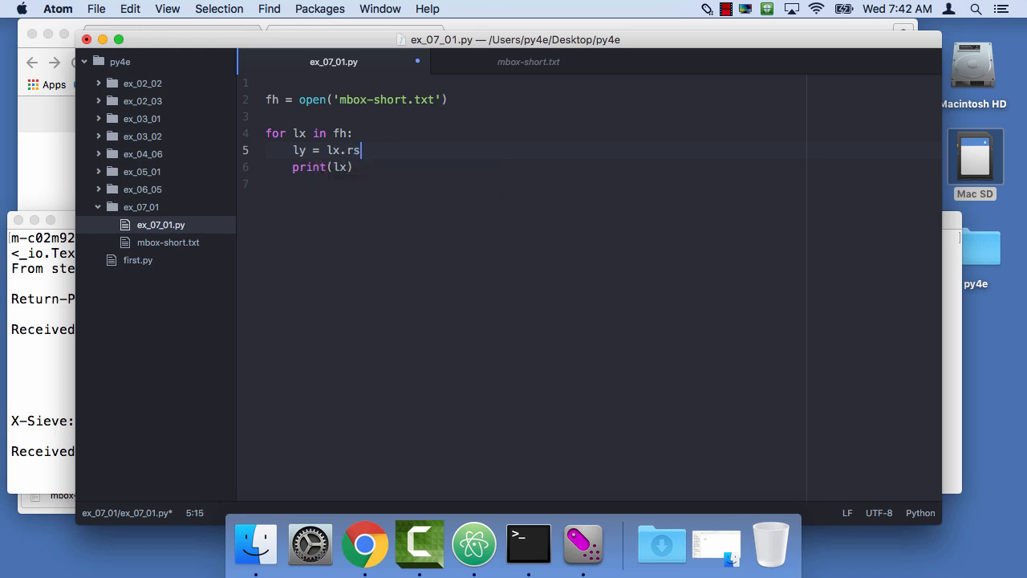
type("trip()")
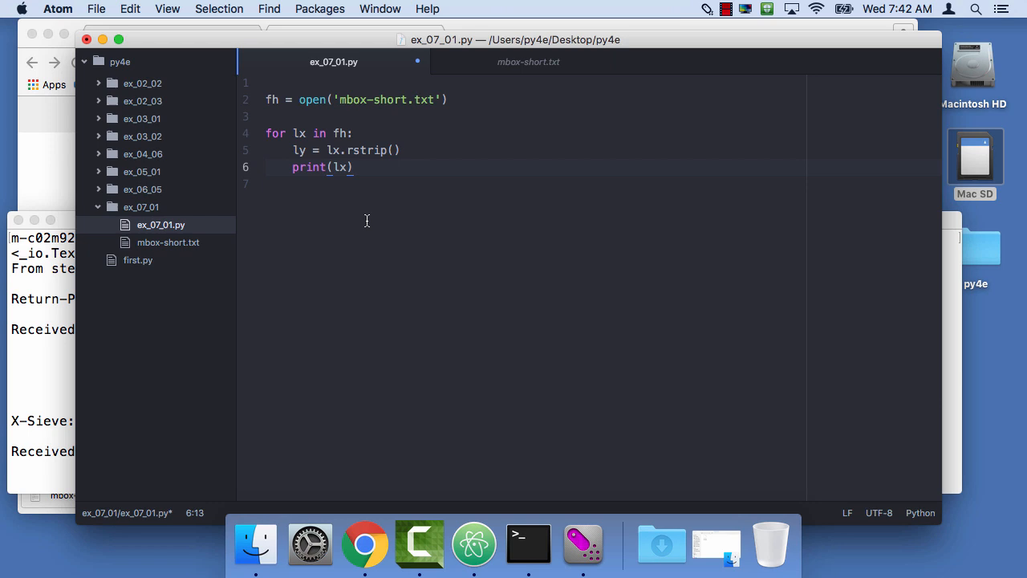
type("y")
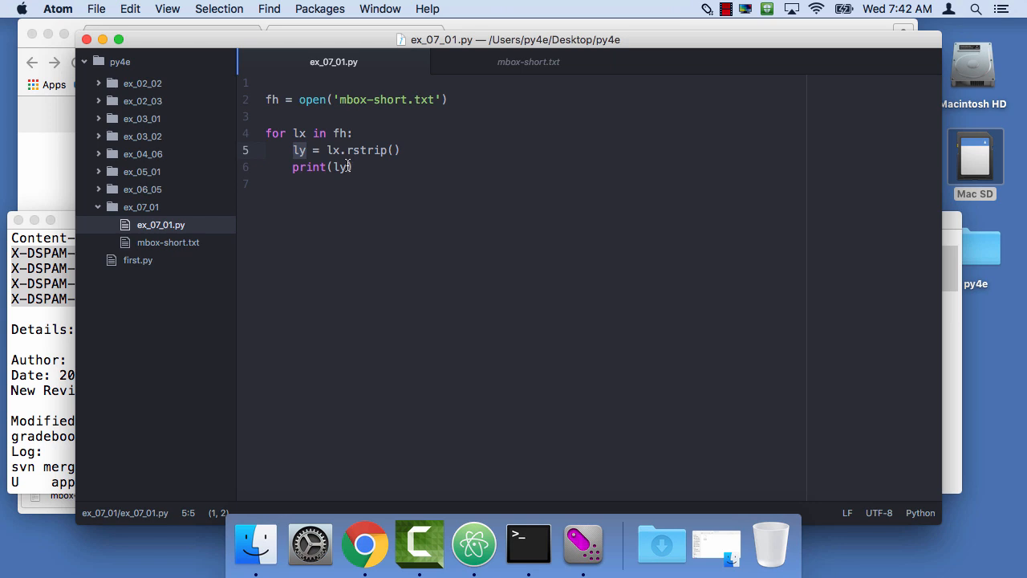
mouse_move(79, 269)
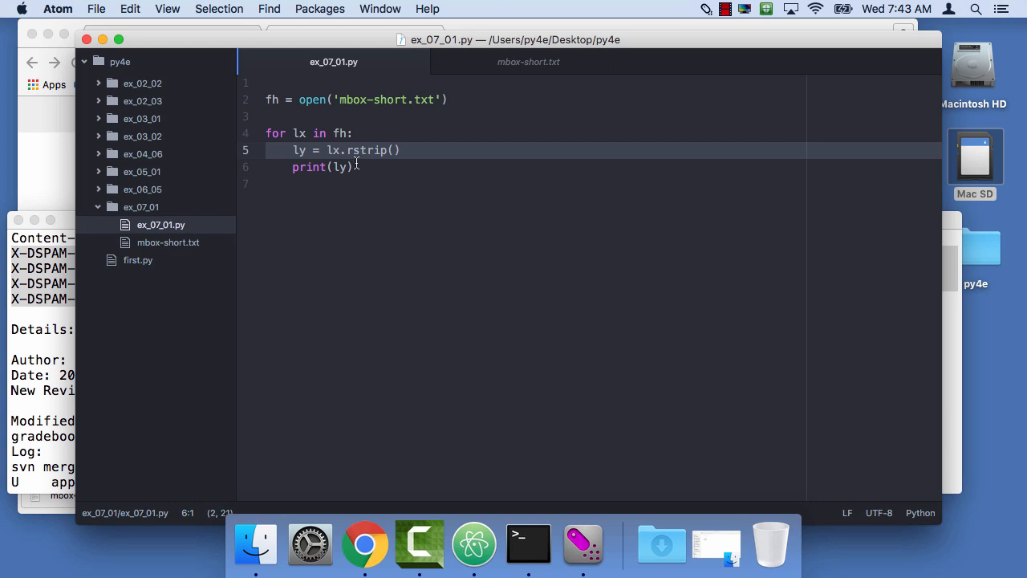
Append .upper() to ly in the print call so it prints ly.upper().
left_click(406, 150)
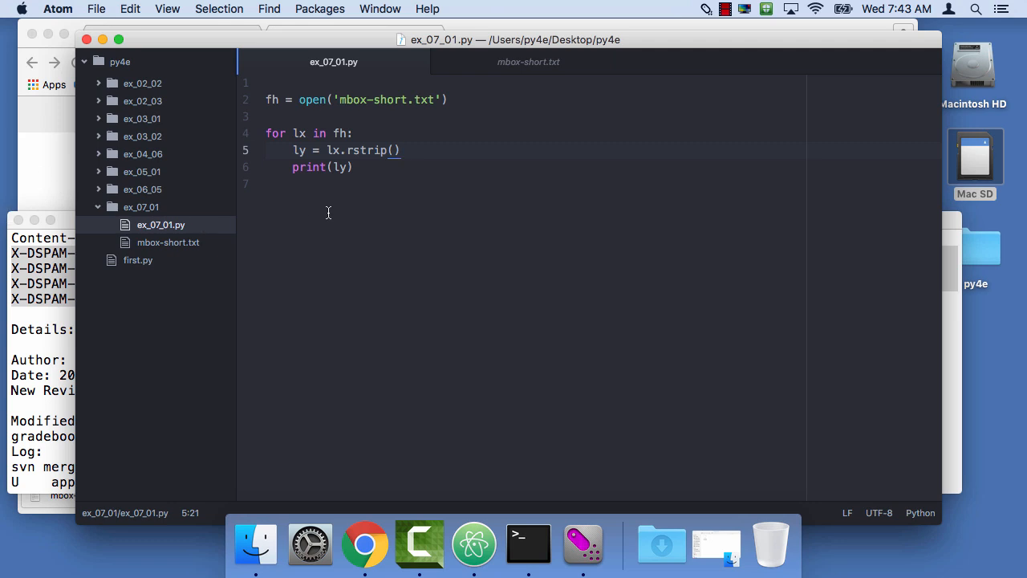
left_click(348, 167)
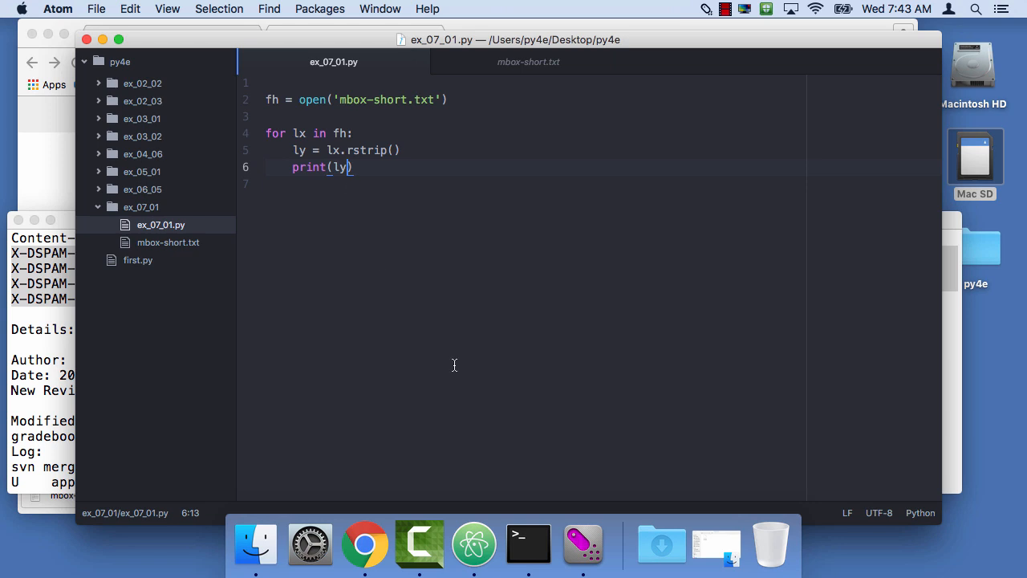
type(".uper(")
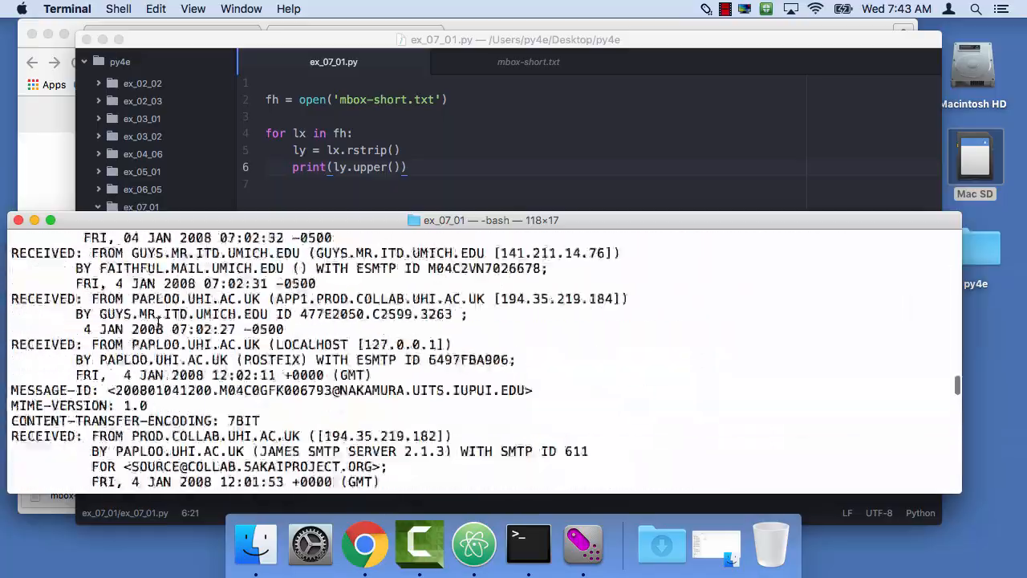
Scroll through the uppercase mbox-short.txt output, then select the upper call in Atom.
scroll("down", 3)
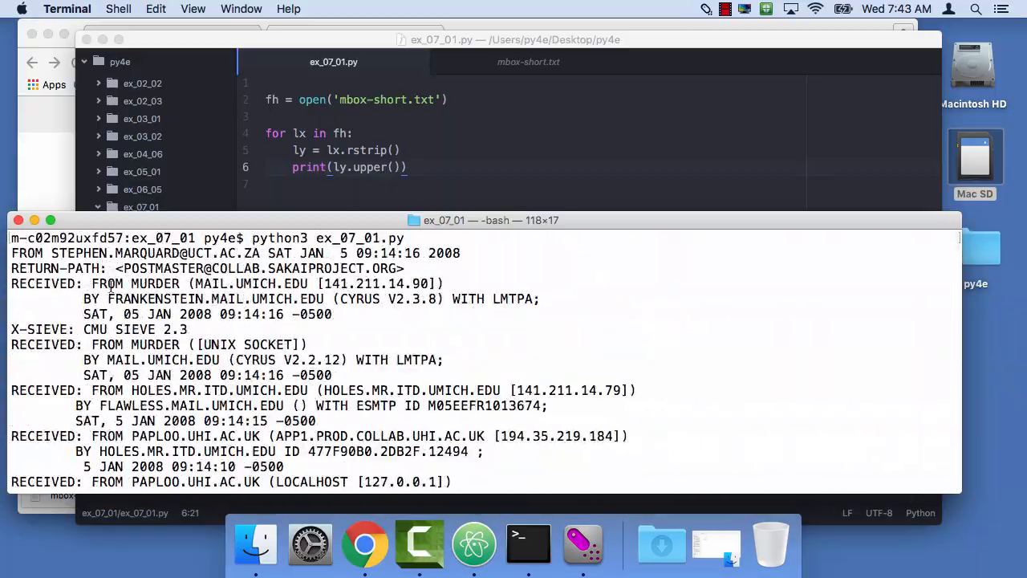
left_click_drag(11, 252, 542, 313)
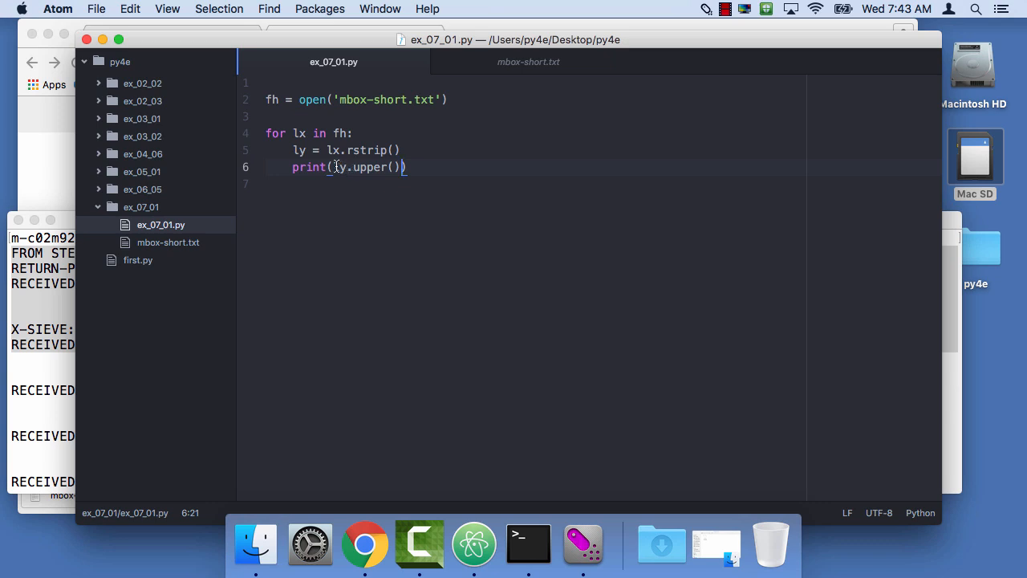
left_click(352, 166)
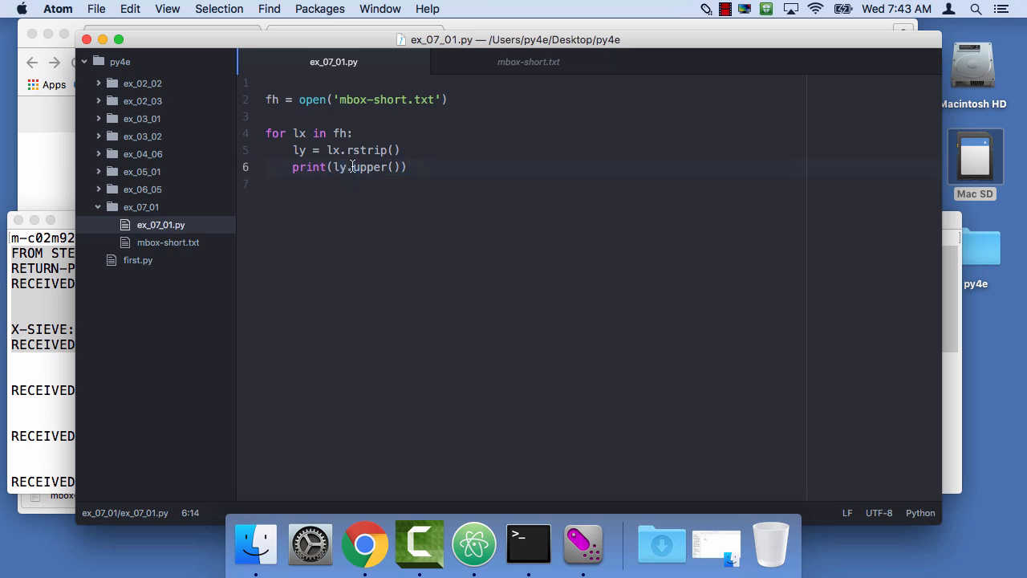
double_click(370, 167)
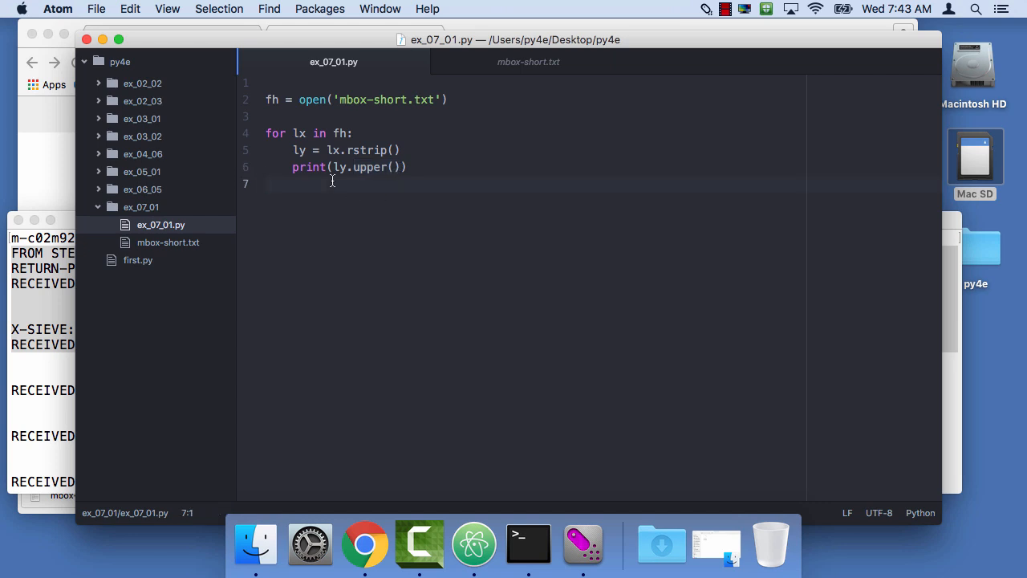
Bring Chrome's py4e.com Python for Everybody book page to the front.
left_click(268, 184)
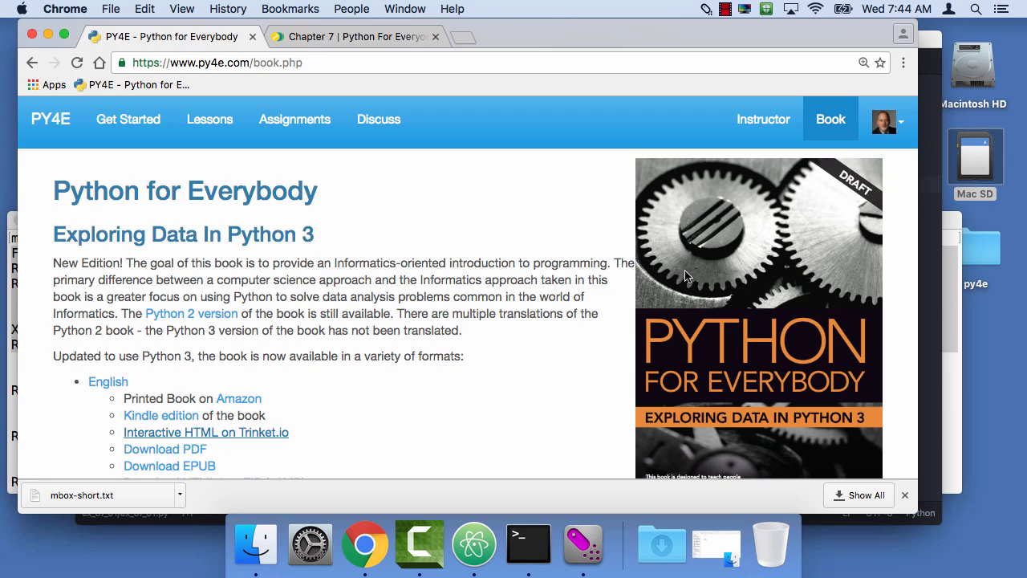
mouse_move(705, 96)
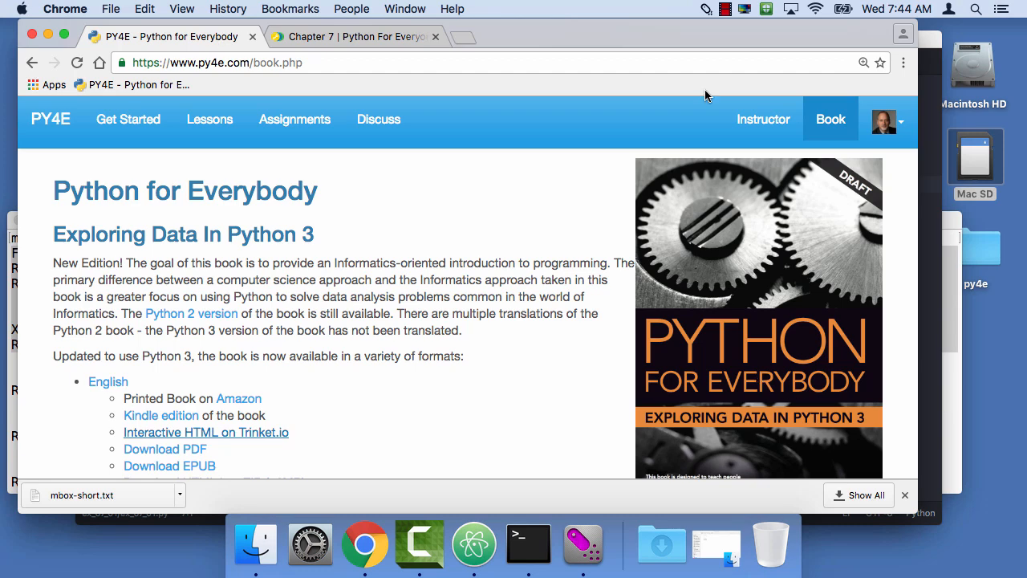